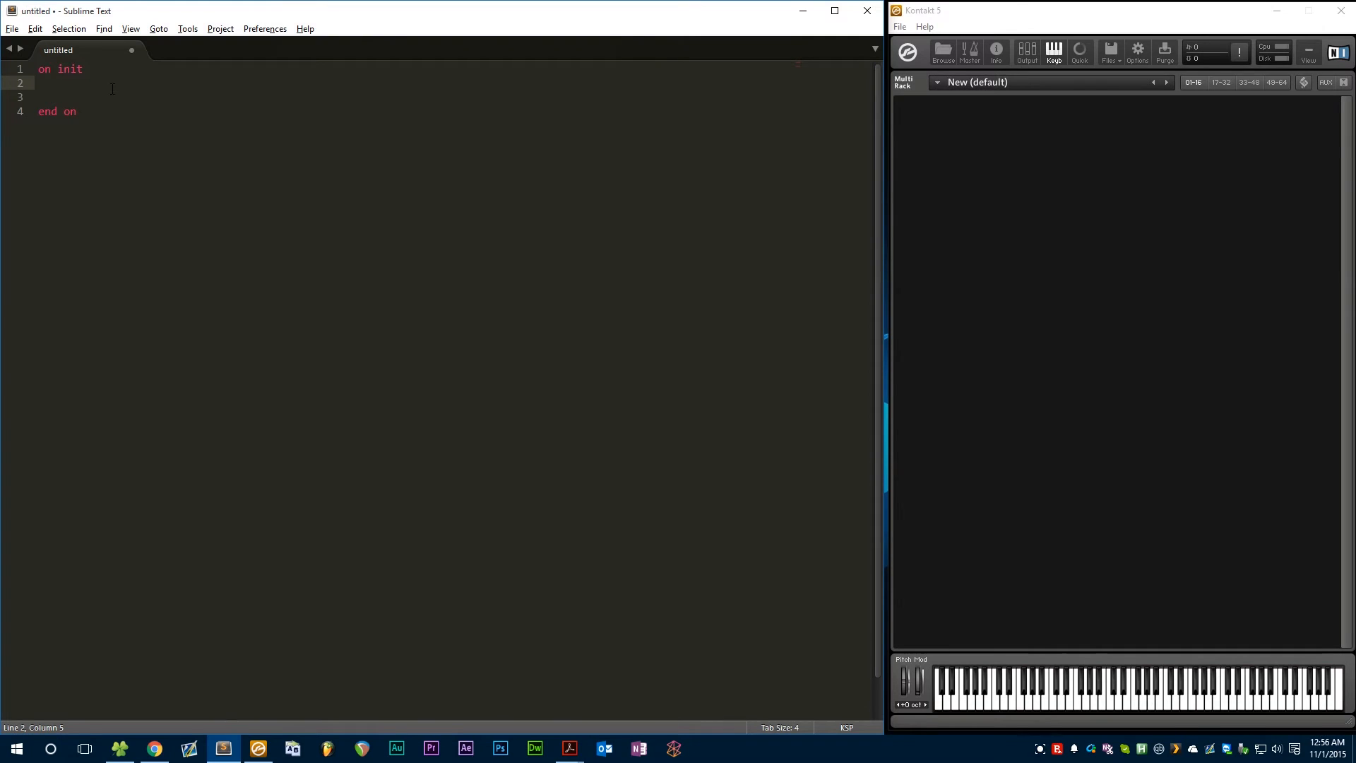
# Step: Add make_perfview and set_ui_height_px(130) inside the on init block using autocomplete
pyautogui.write('make_perfview')
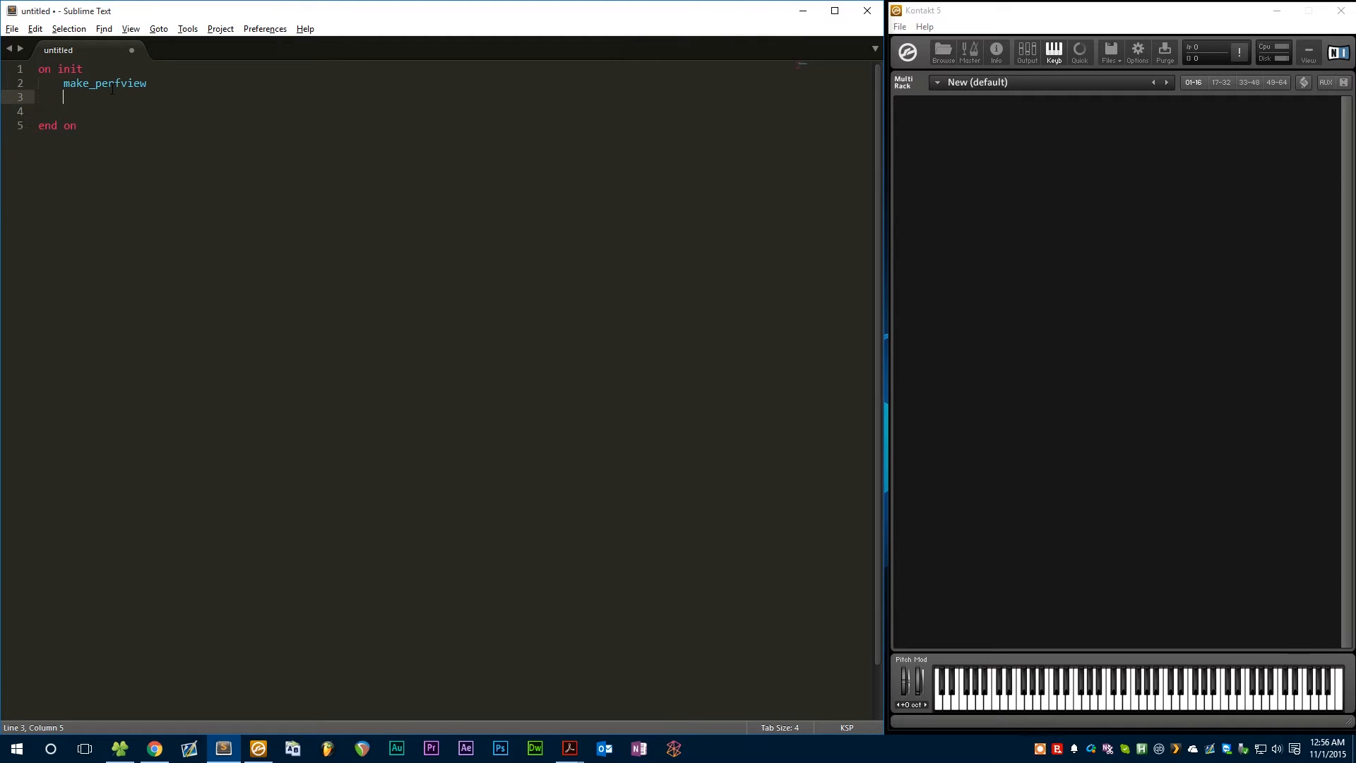
pyautogui.write('set_ui_h')
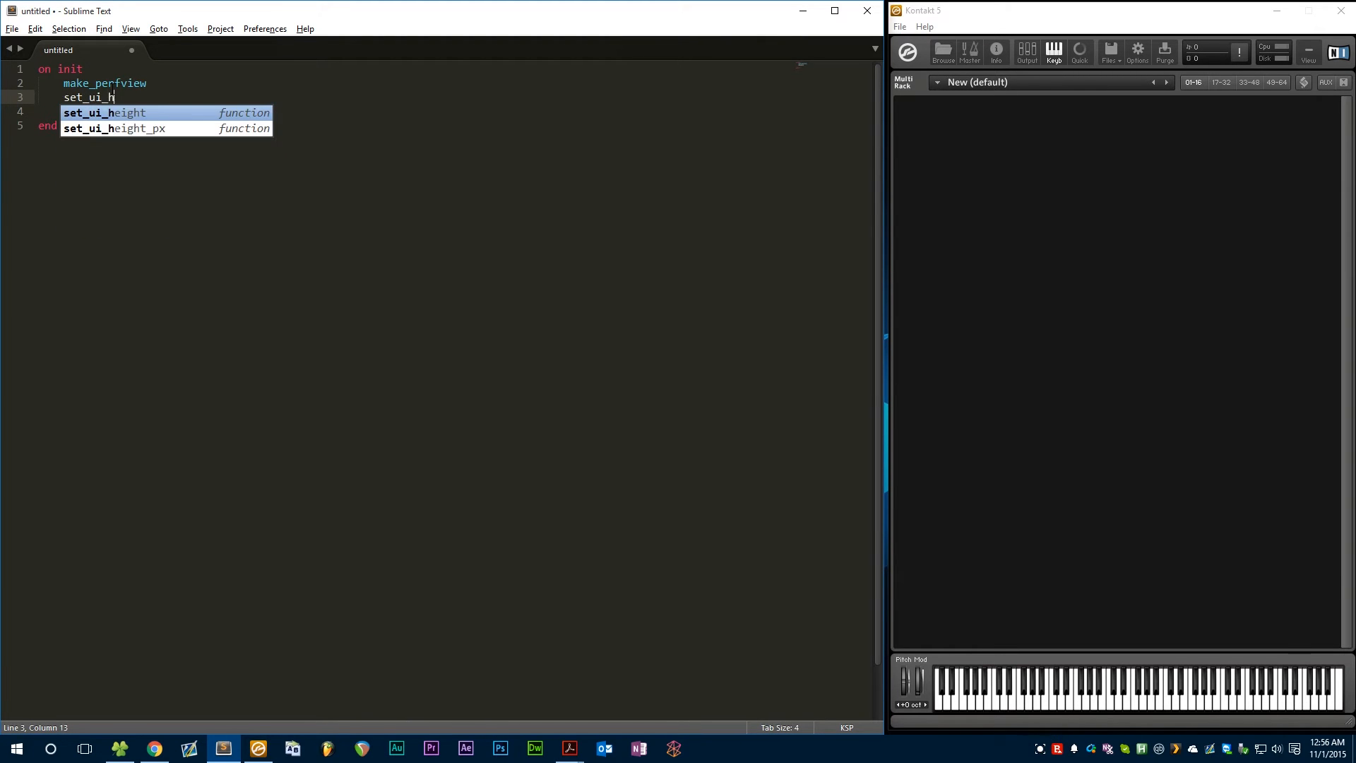
pyautogui.write('eight_px(130')
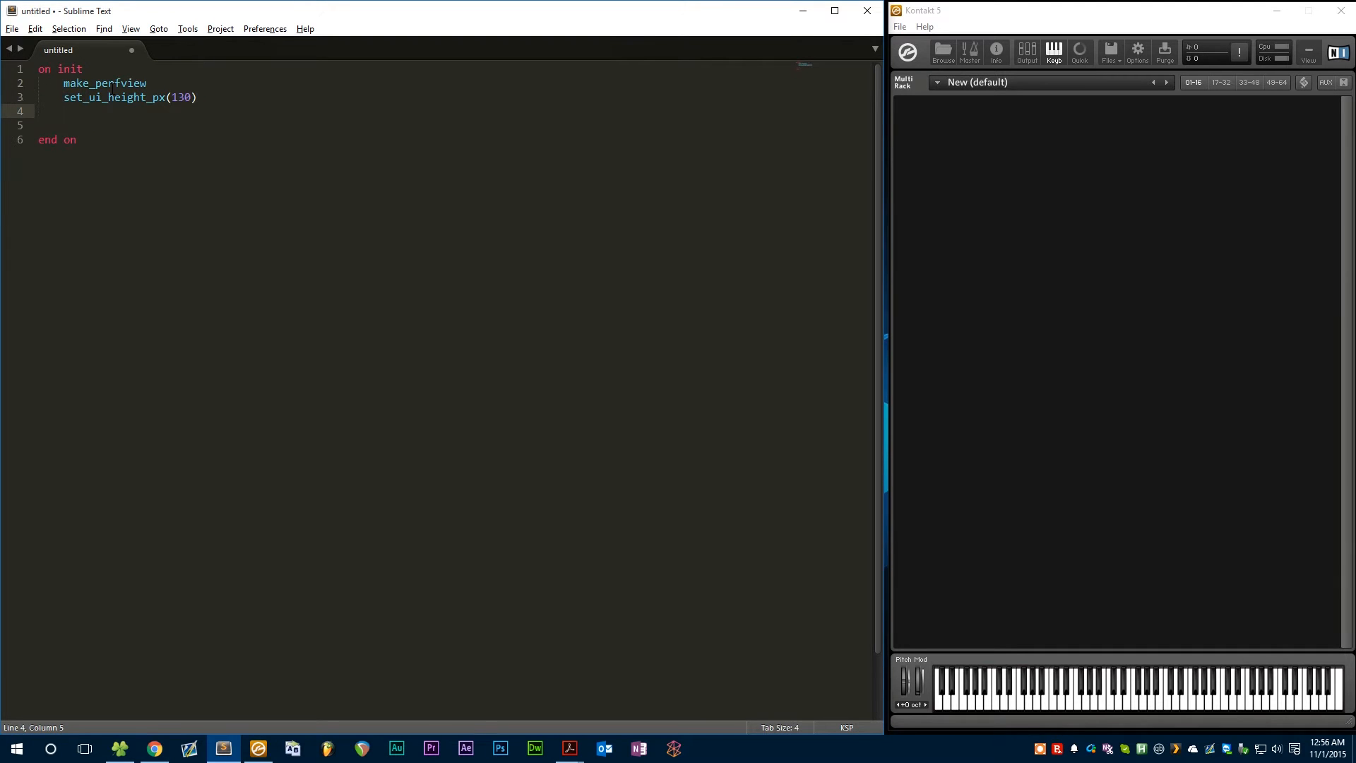
# Step: Declare ui_slider $Slider(0,127) and ui_label $Label(1,1) in the init callback
pyautogui.write('declare ui_slider $')
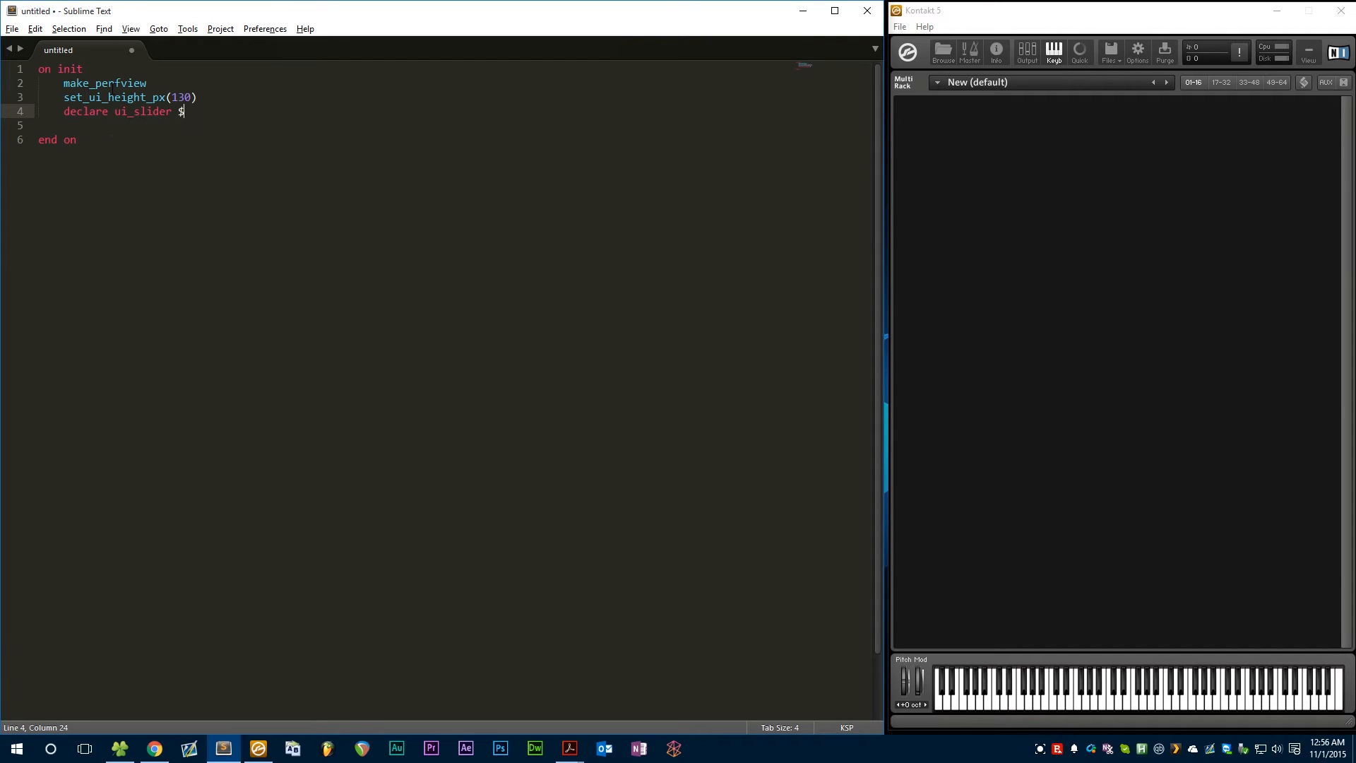
pyautogui.write('Slider(0,127')
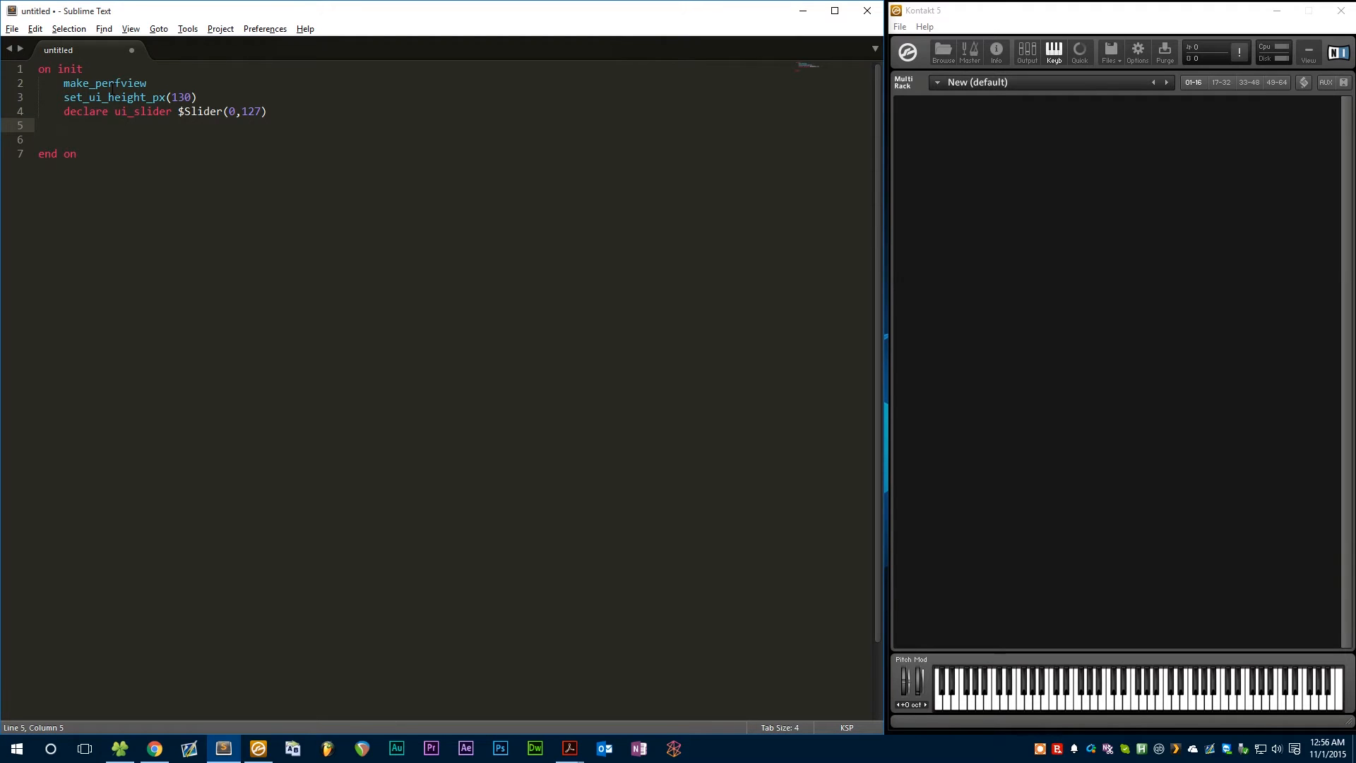
pyautogui.write('declare ui_')
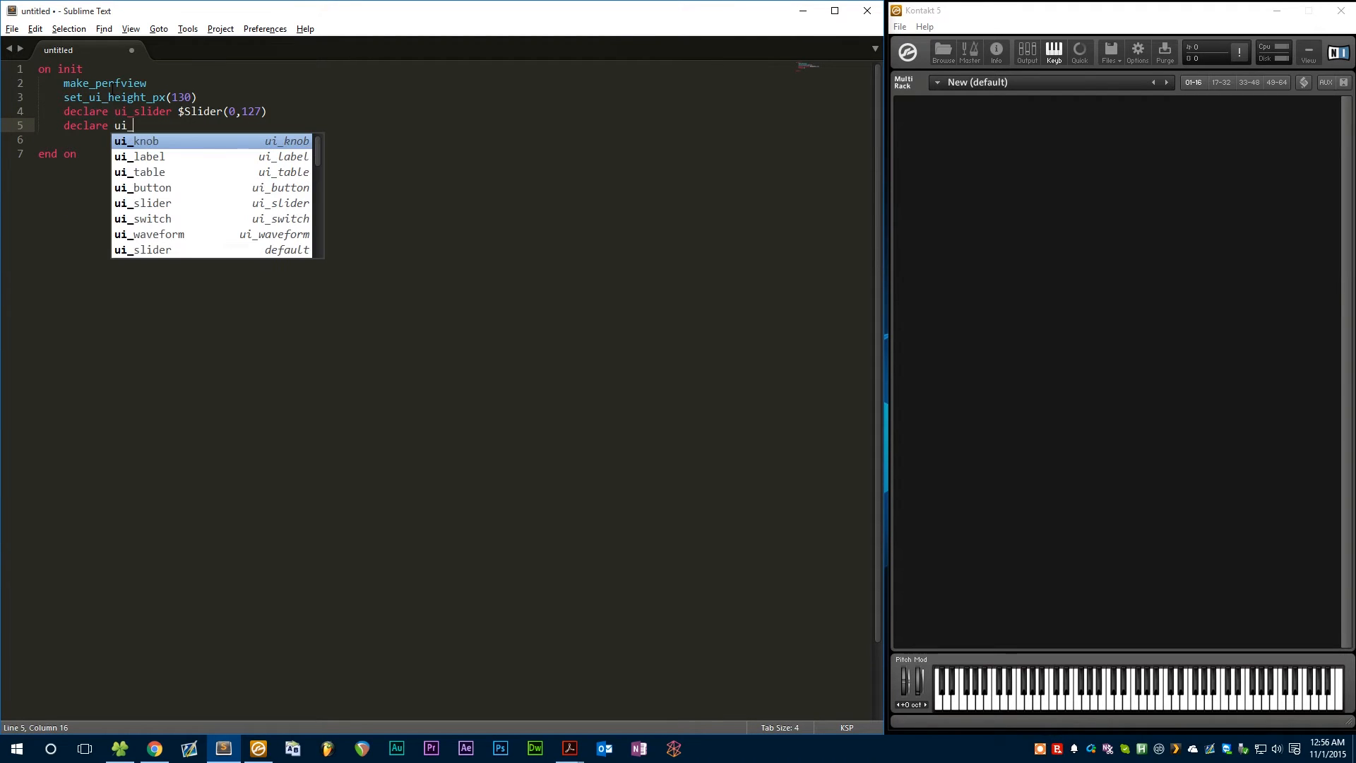
pyautogui.write('ui_label $l')
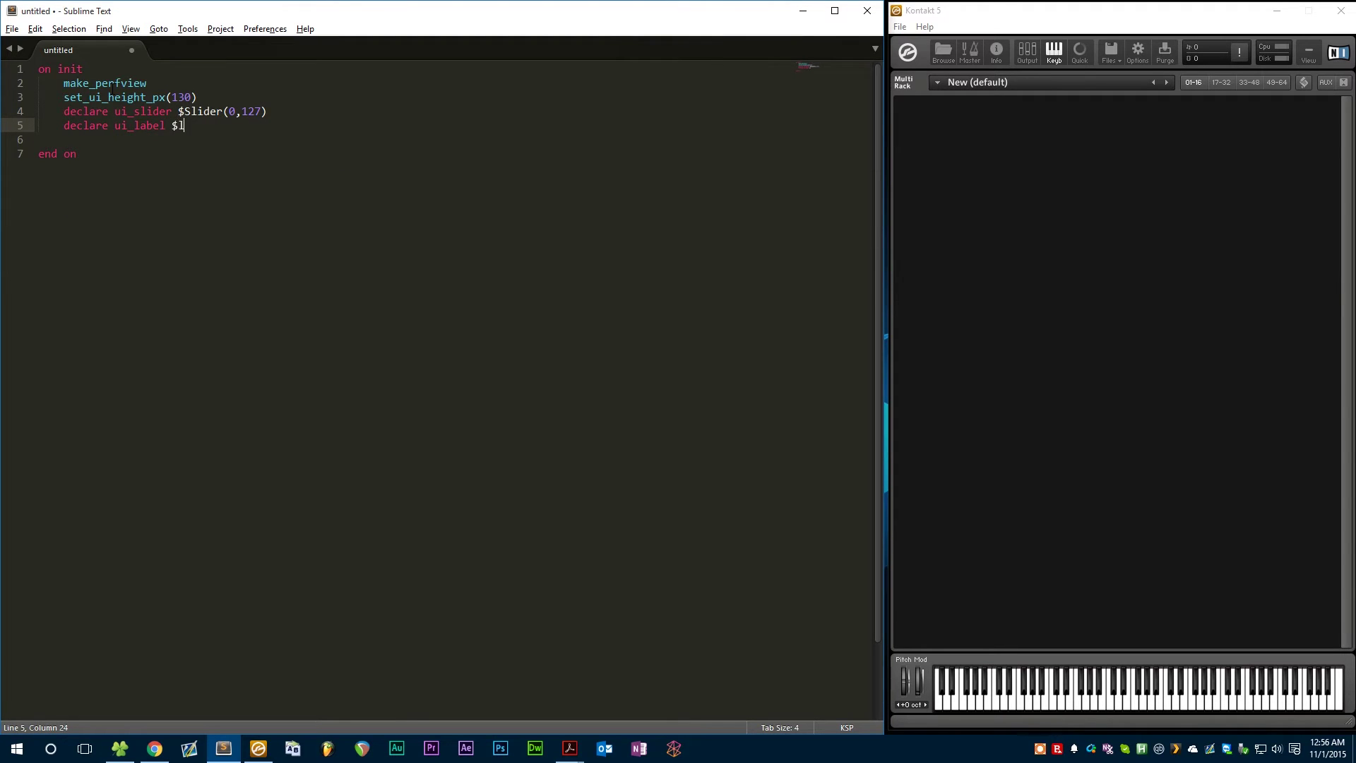
pyautogui.write('abel')
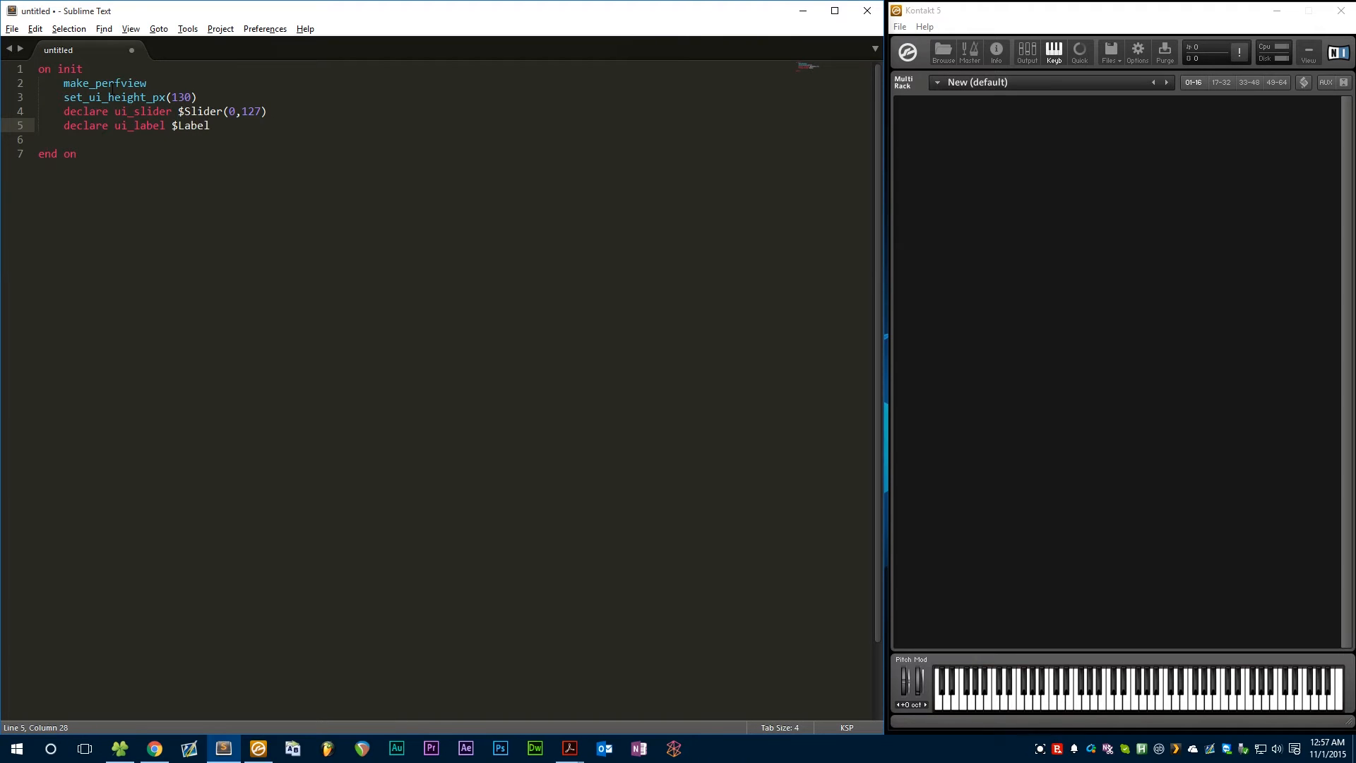
pyautogui.write('(1,1)')
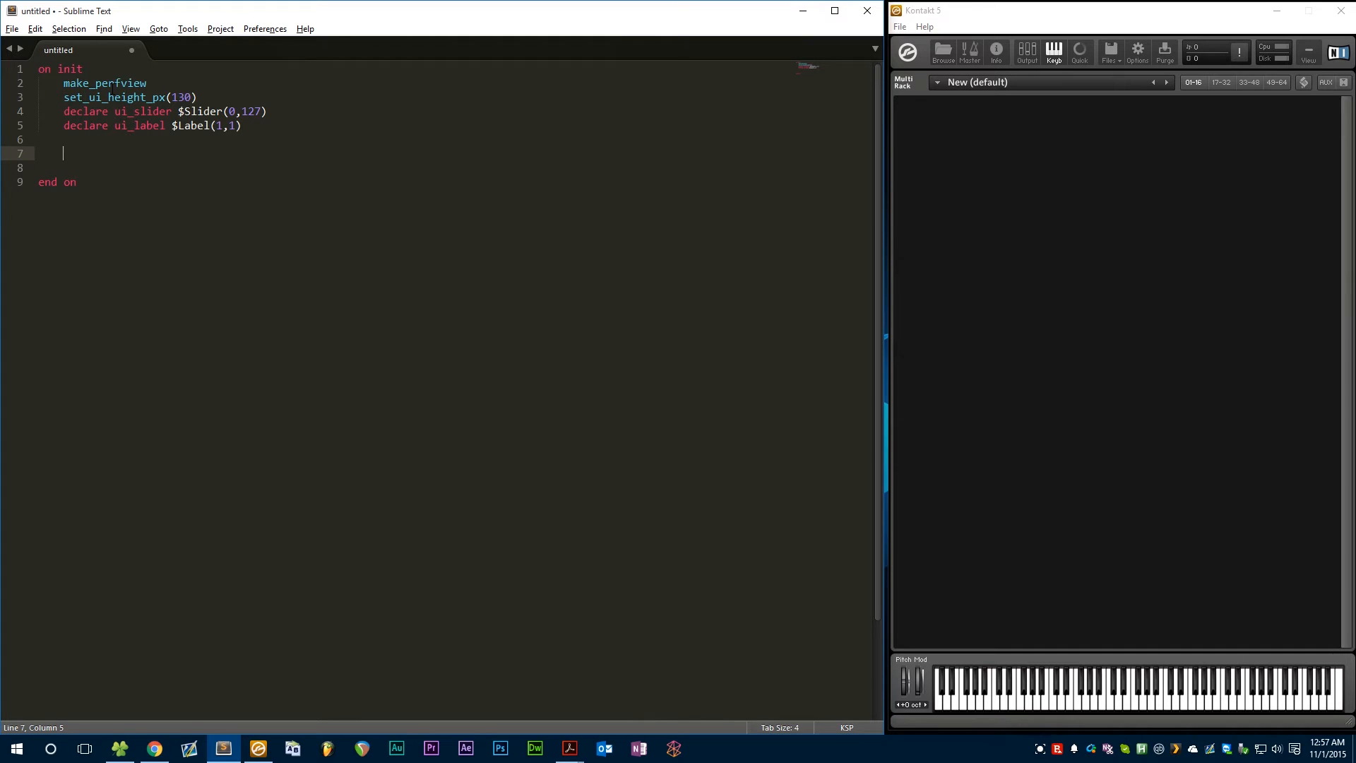
# Step: Declare the variable $CallbackID in the init callback
pyautogui.write('declare')
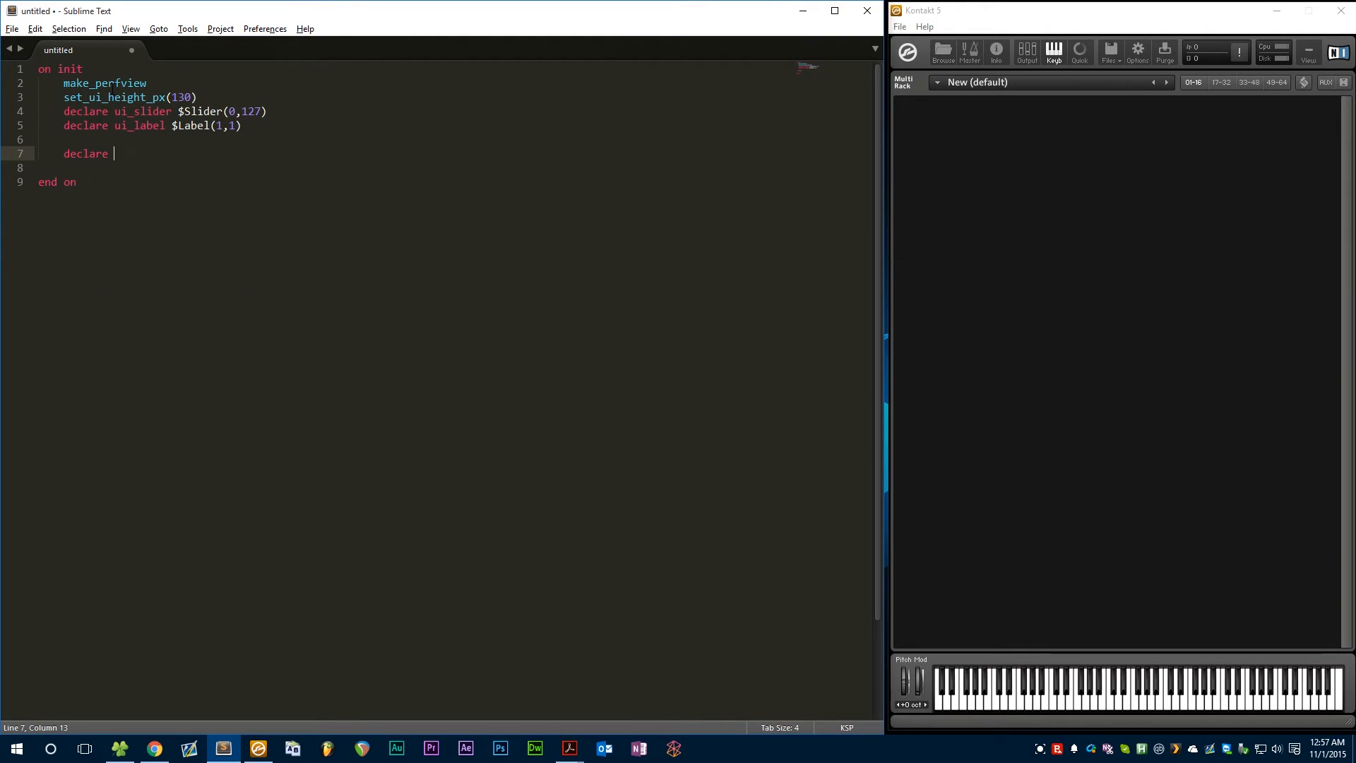
pyautogui.write('$CallbackI')
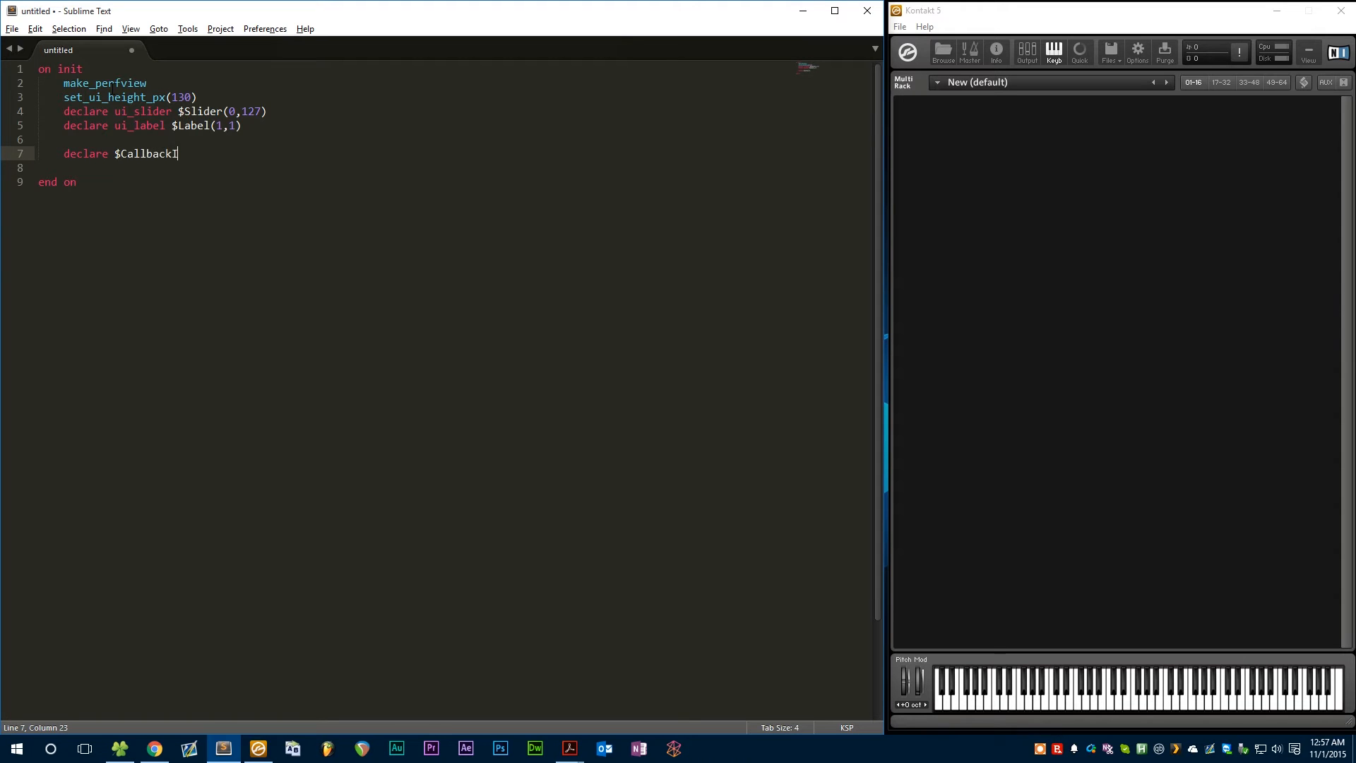
pyautogui.write('D')
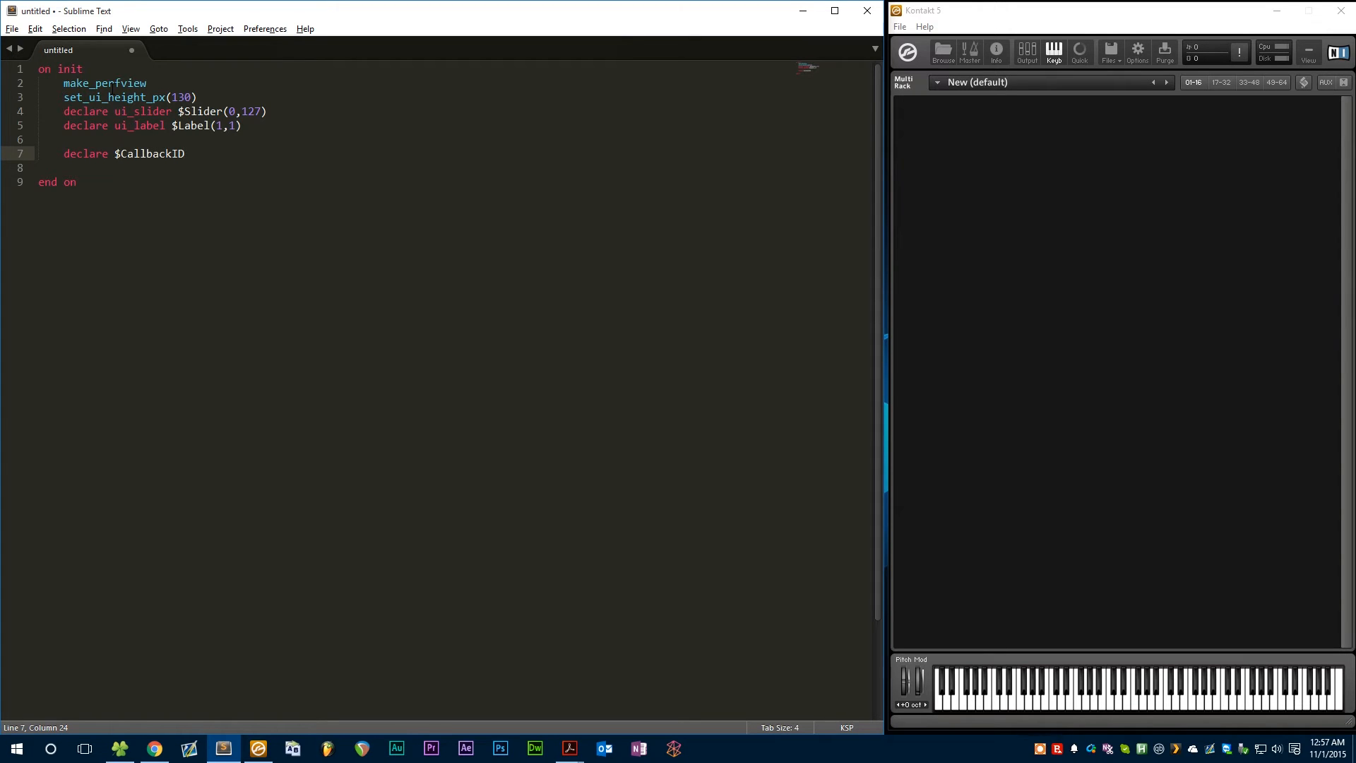
# Step: Declare the constant $UIWaitTime := 1500000, keeping end on directly after
pyautogui.write('declare')
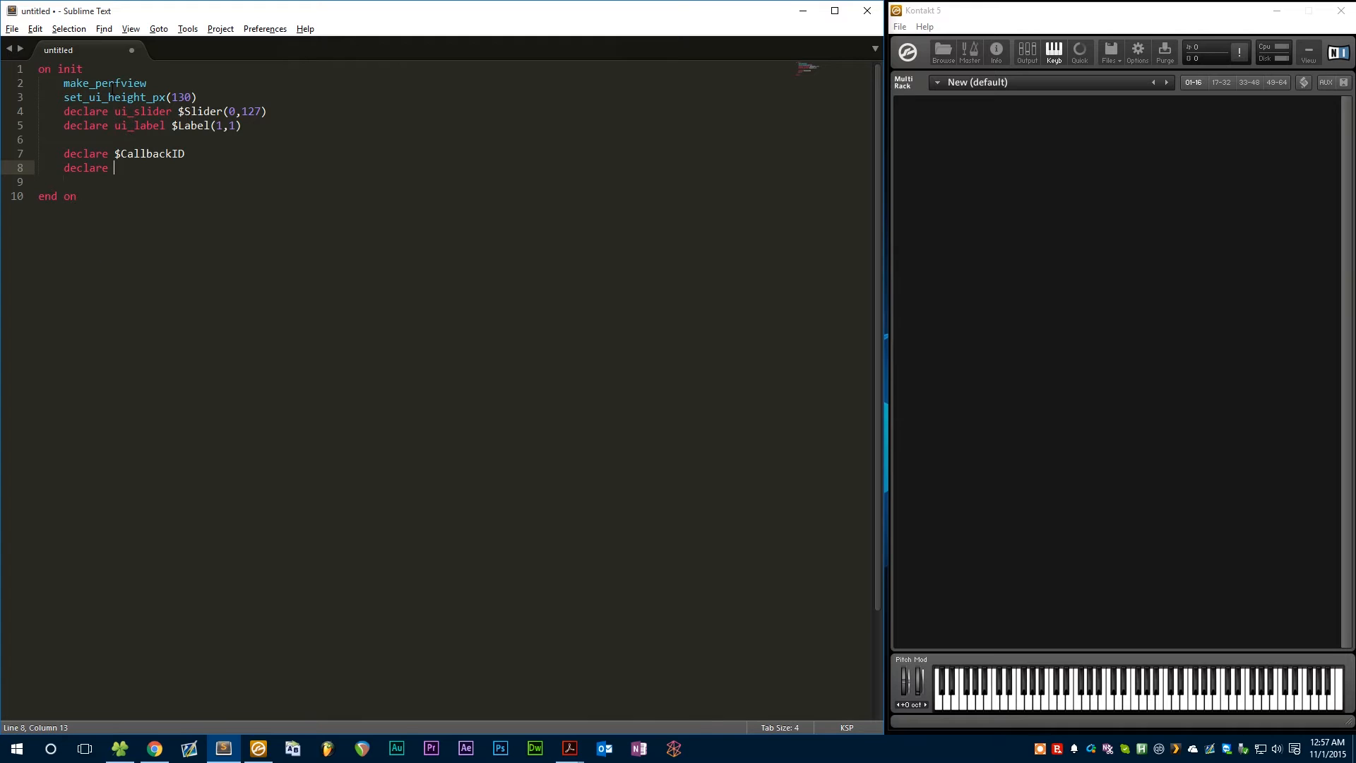
pyautogui.write('const')
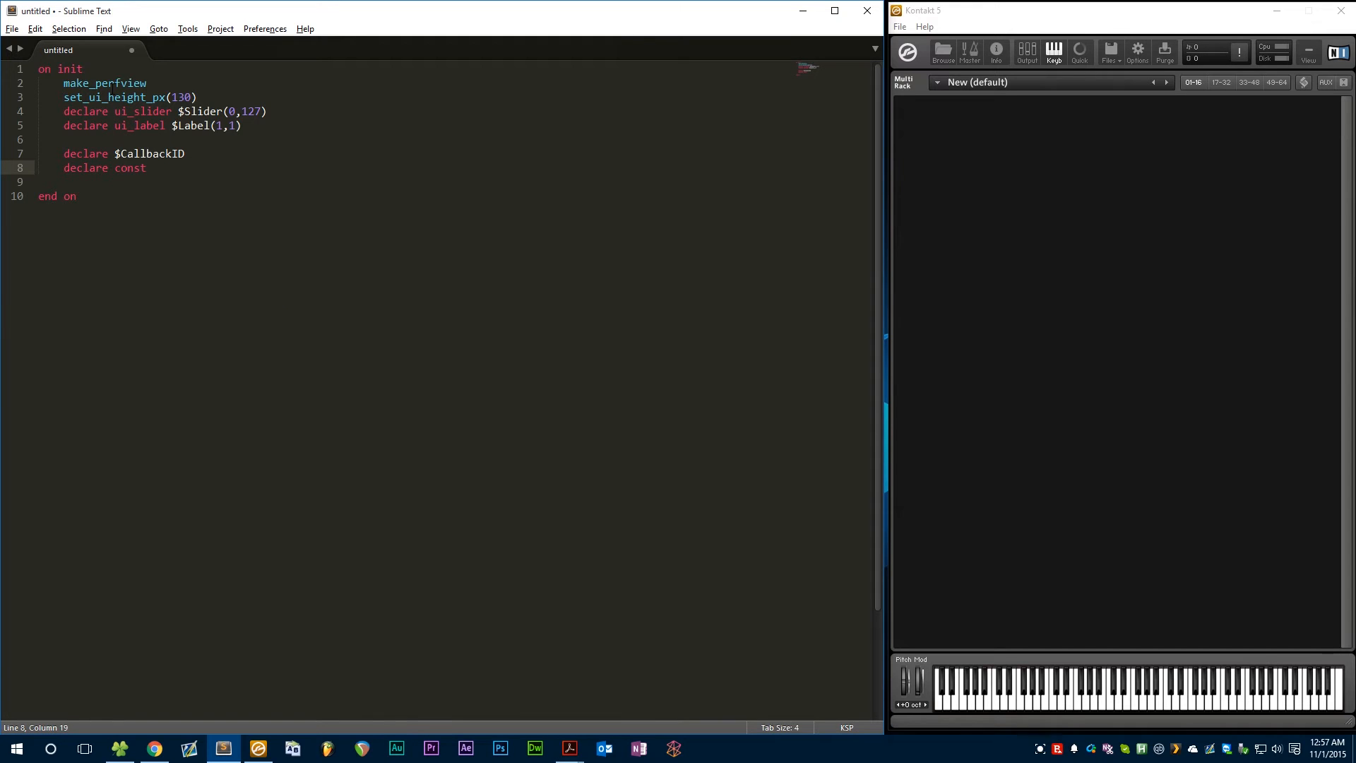
pyautogui.write('$UIWait')
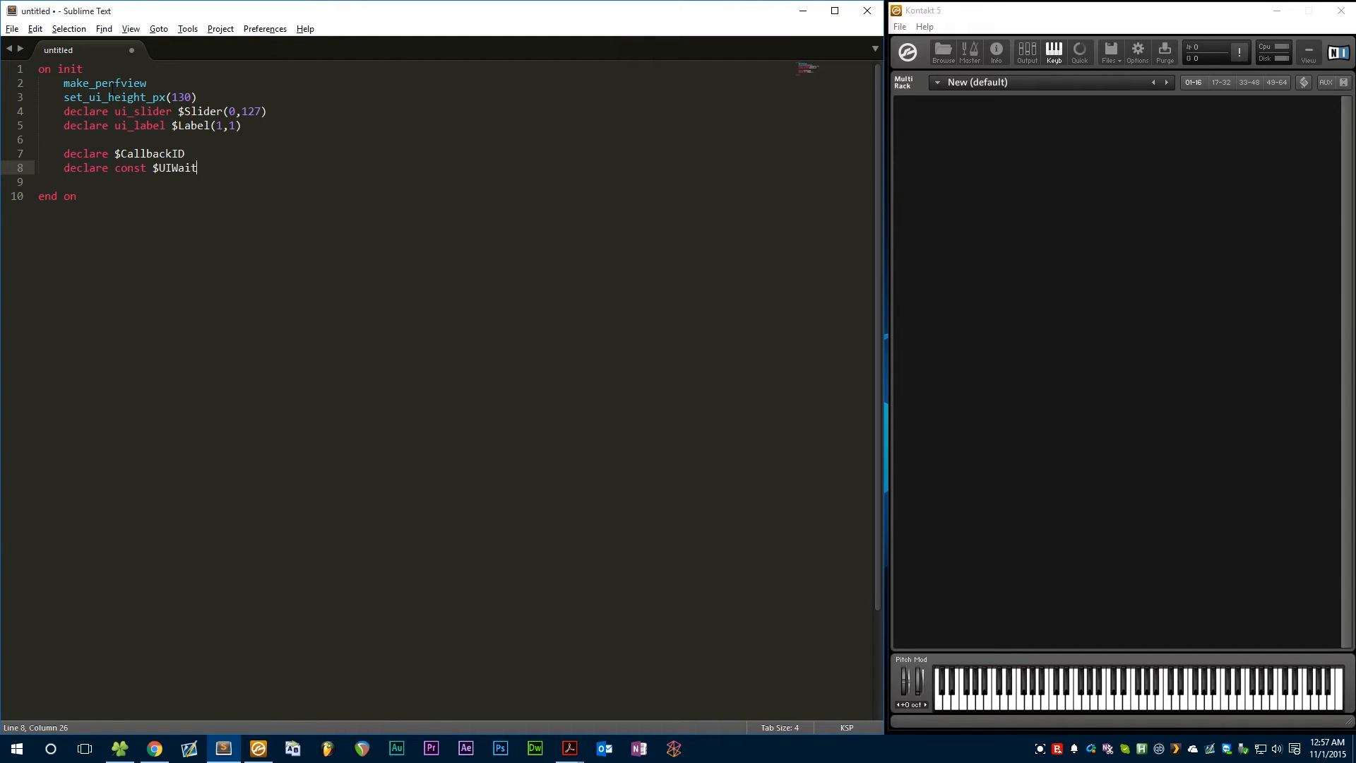
pyautogui.write('Time :=')
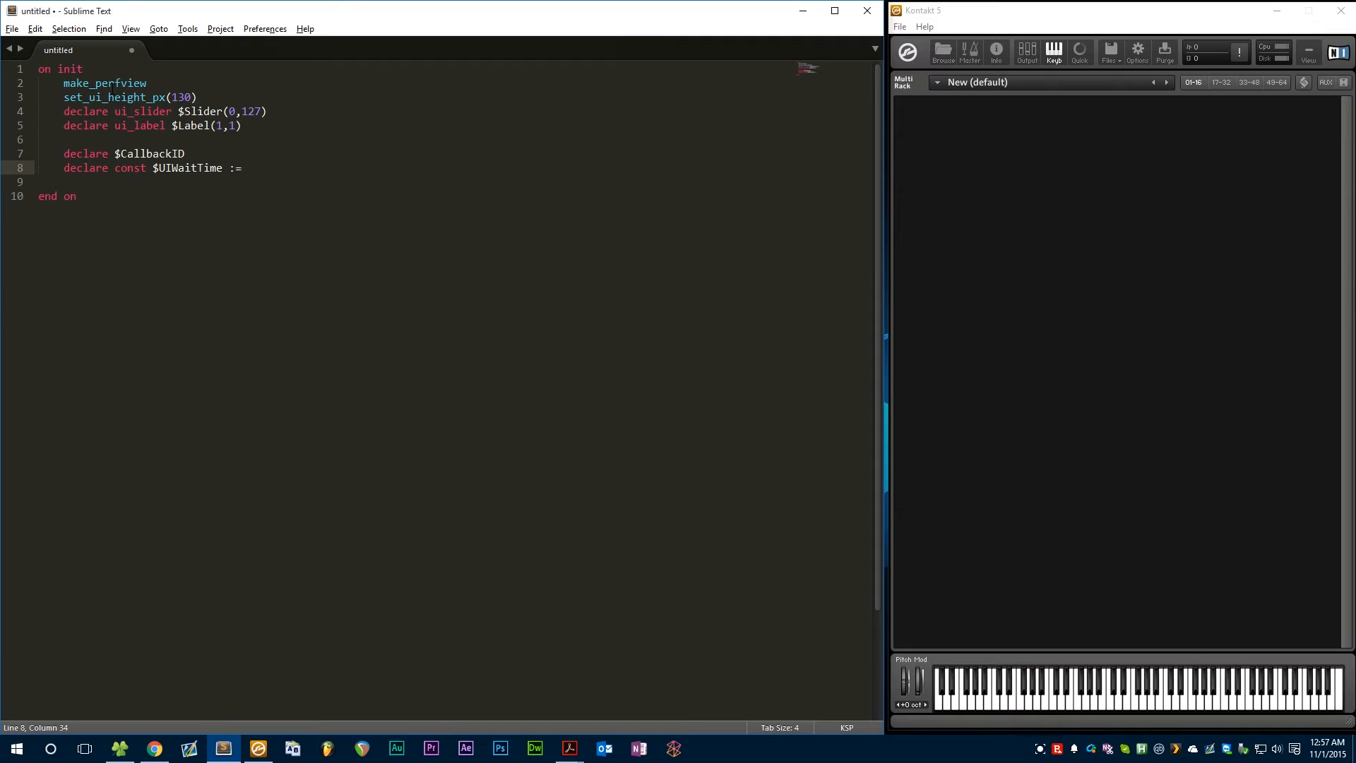
pyautogui.write('1500000')
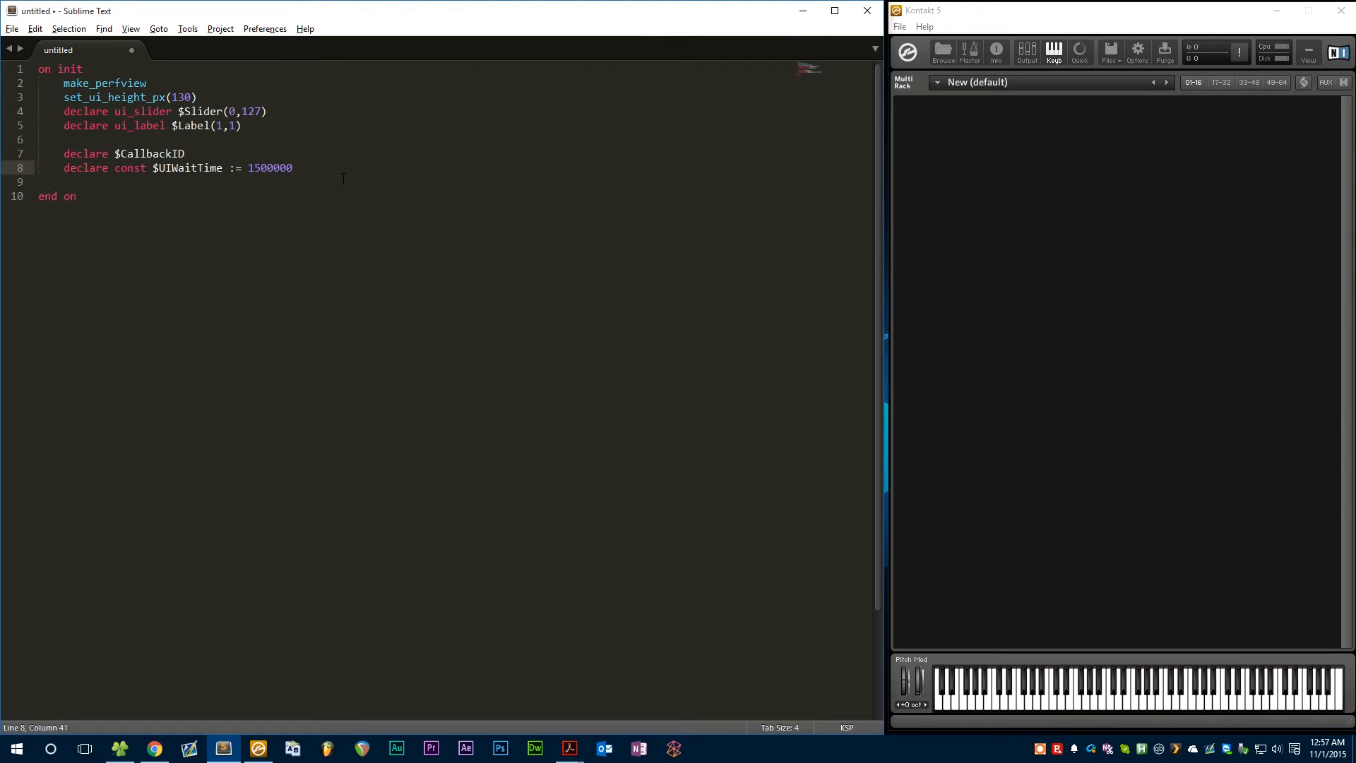
pyautogui.moveTo(322, 153)
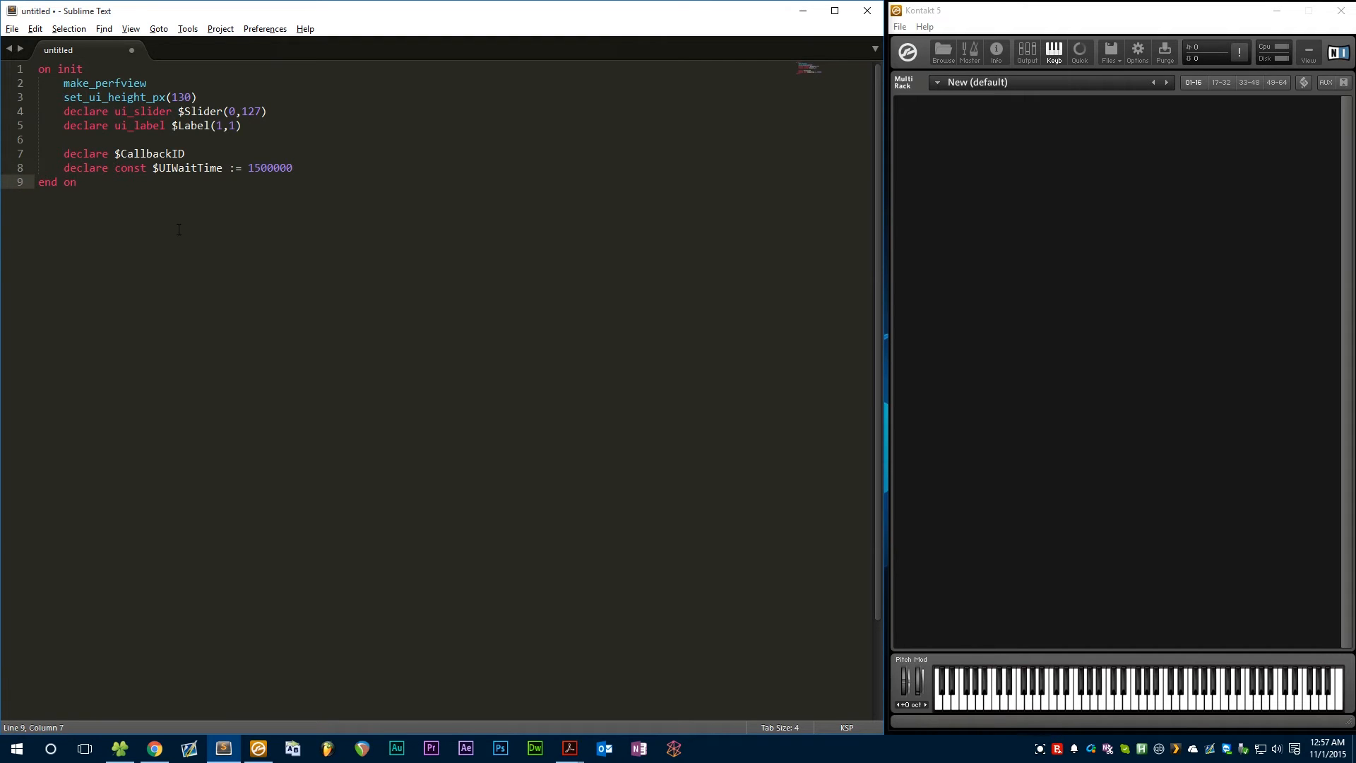
# Step: Write an on ui_control($Slider) callback assigning $CallbackID := $NI_CALLBACK_ID
pyautogui.write('on ui_control')
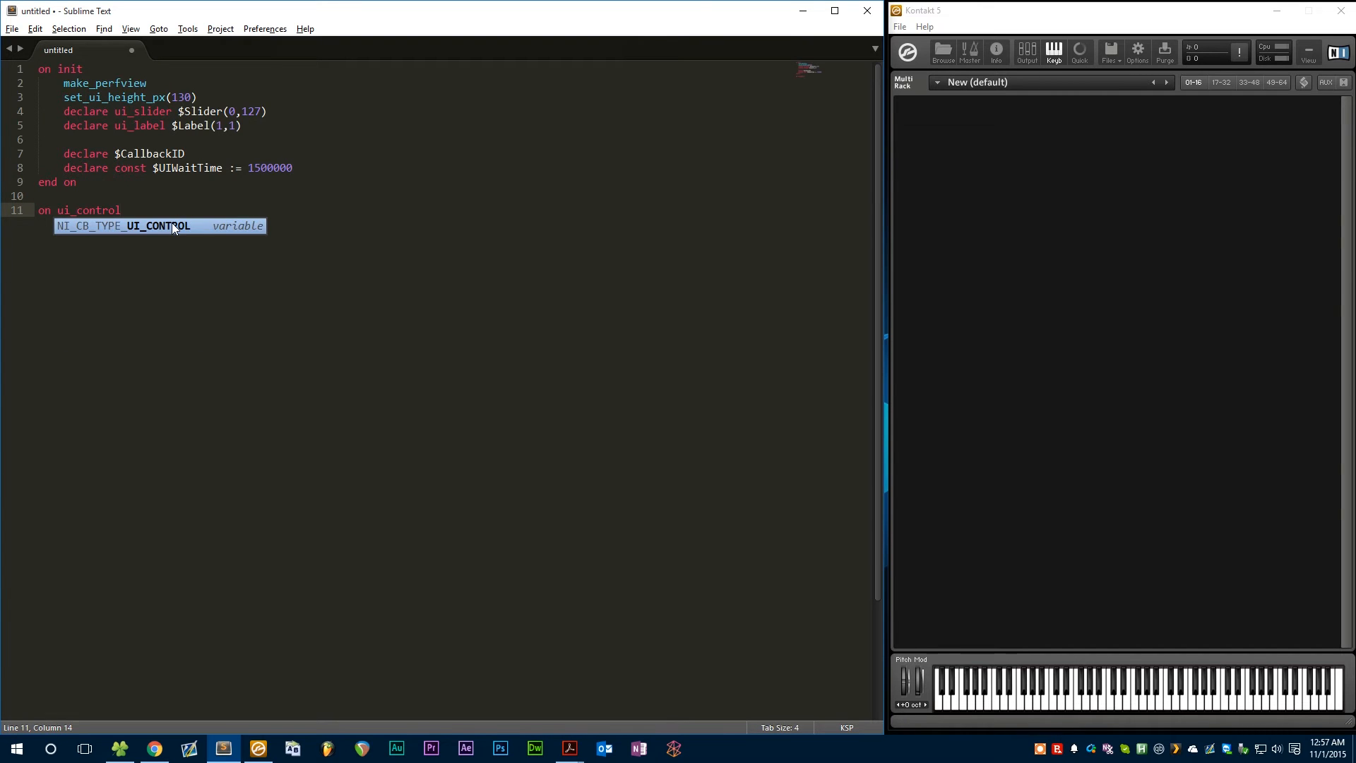
pyautogui.write('($Sl)')
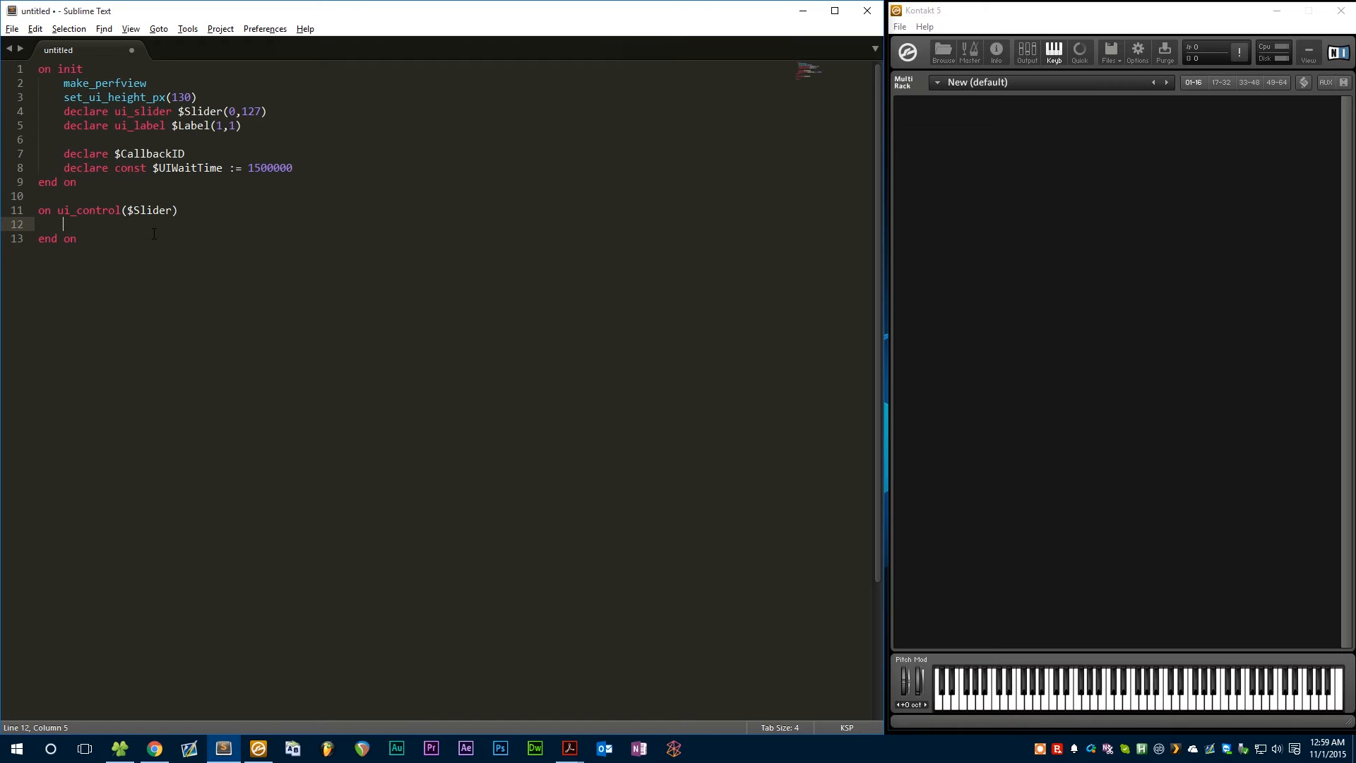
pyautogui.write('$CallbackID :')
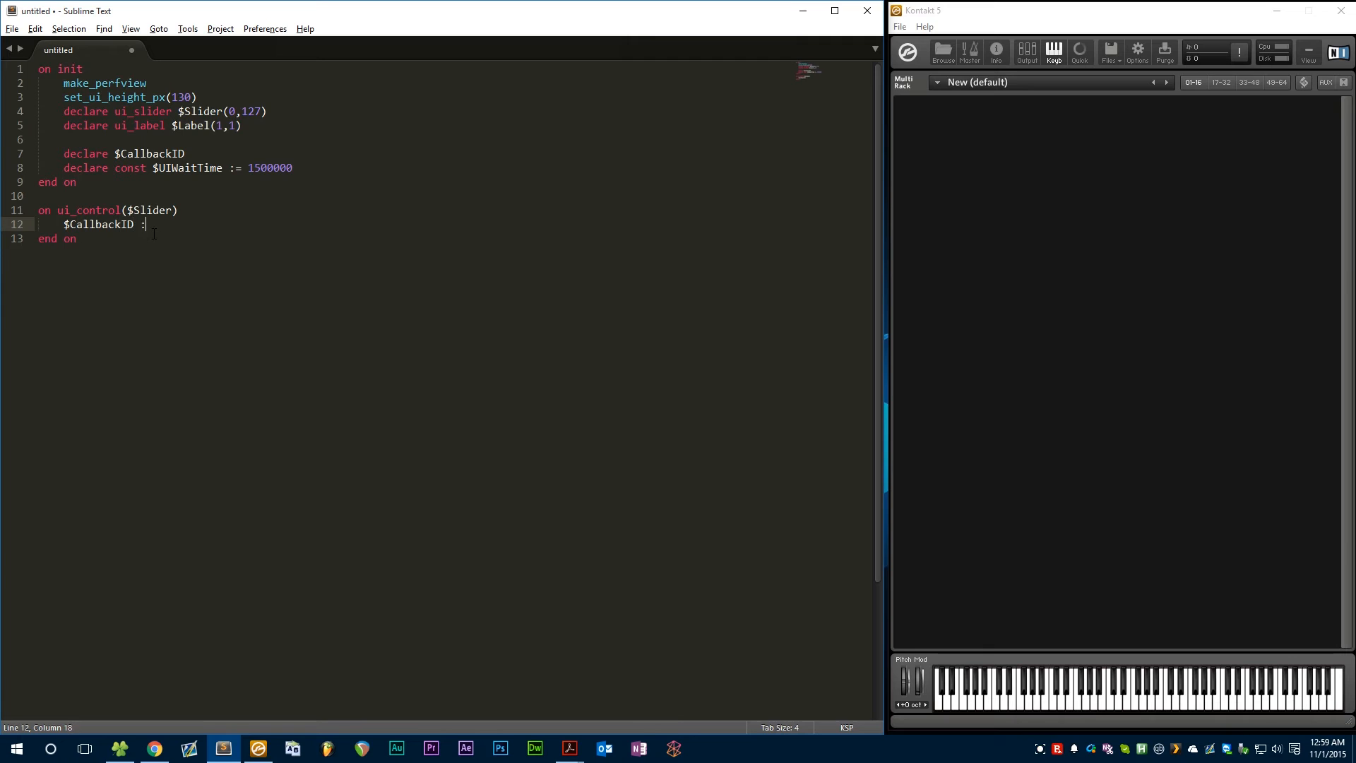
pyautogui.write('= $')
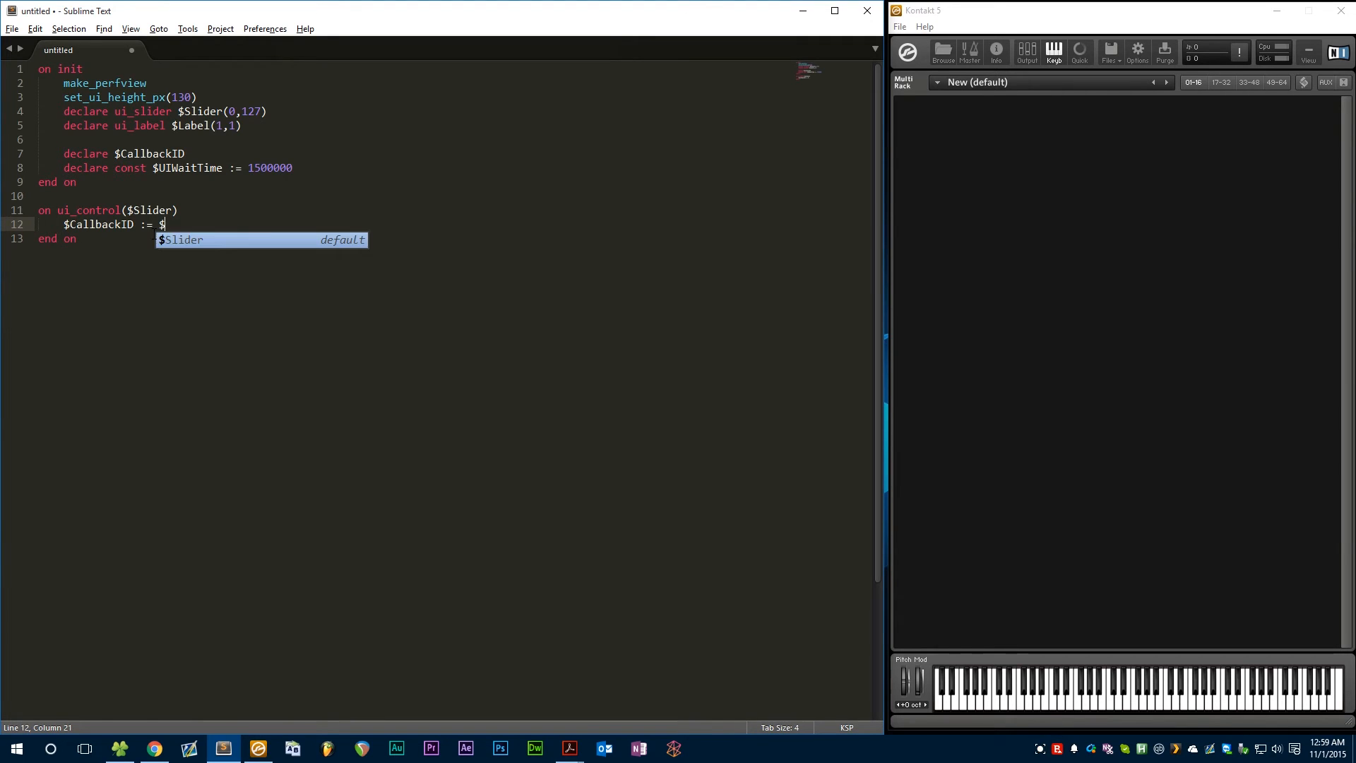
pyautogui.write('NI_CALLBACK_')
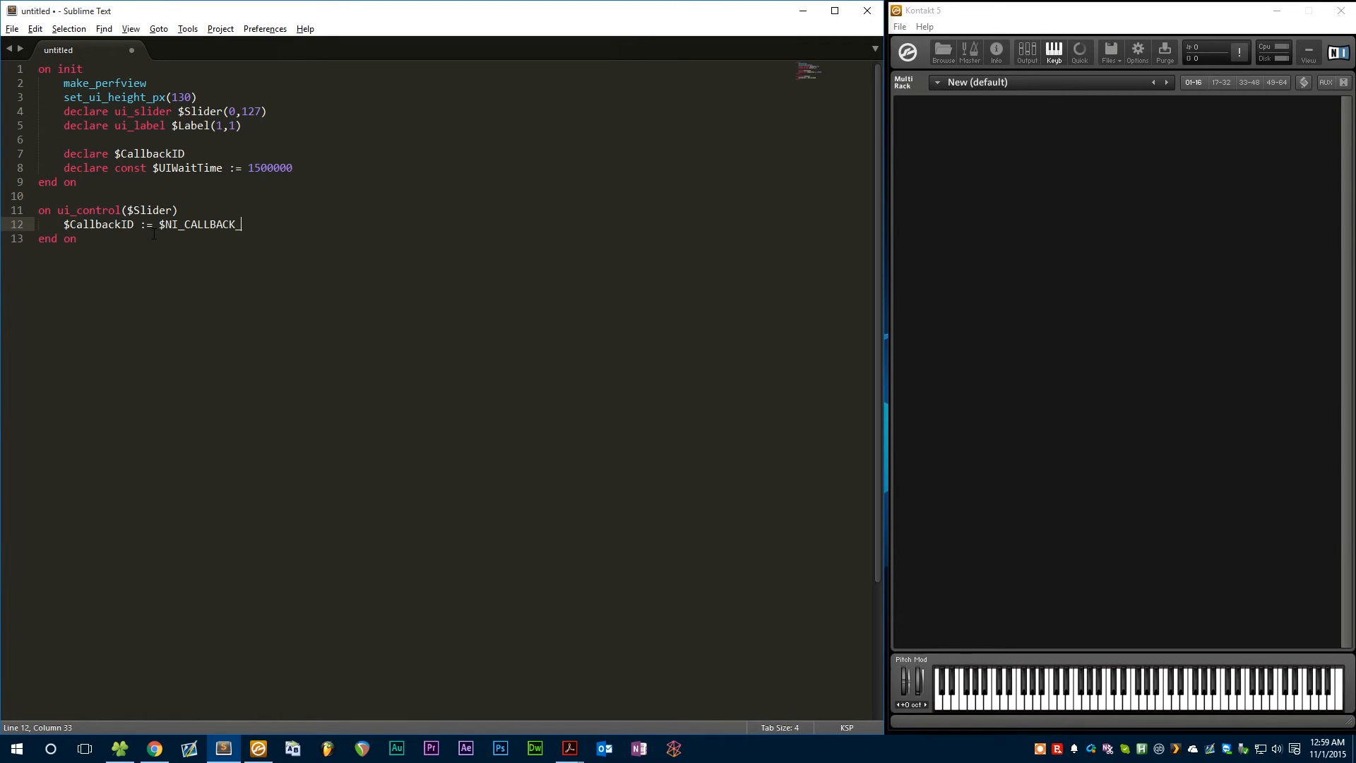
pyautogui.write('ID')
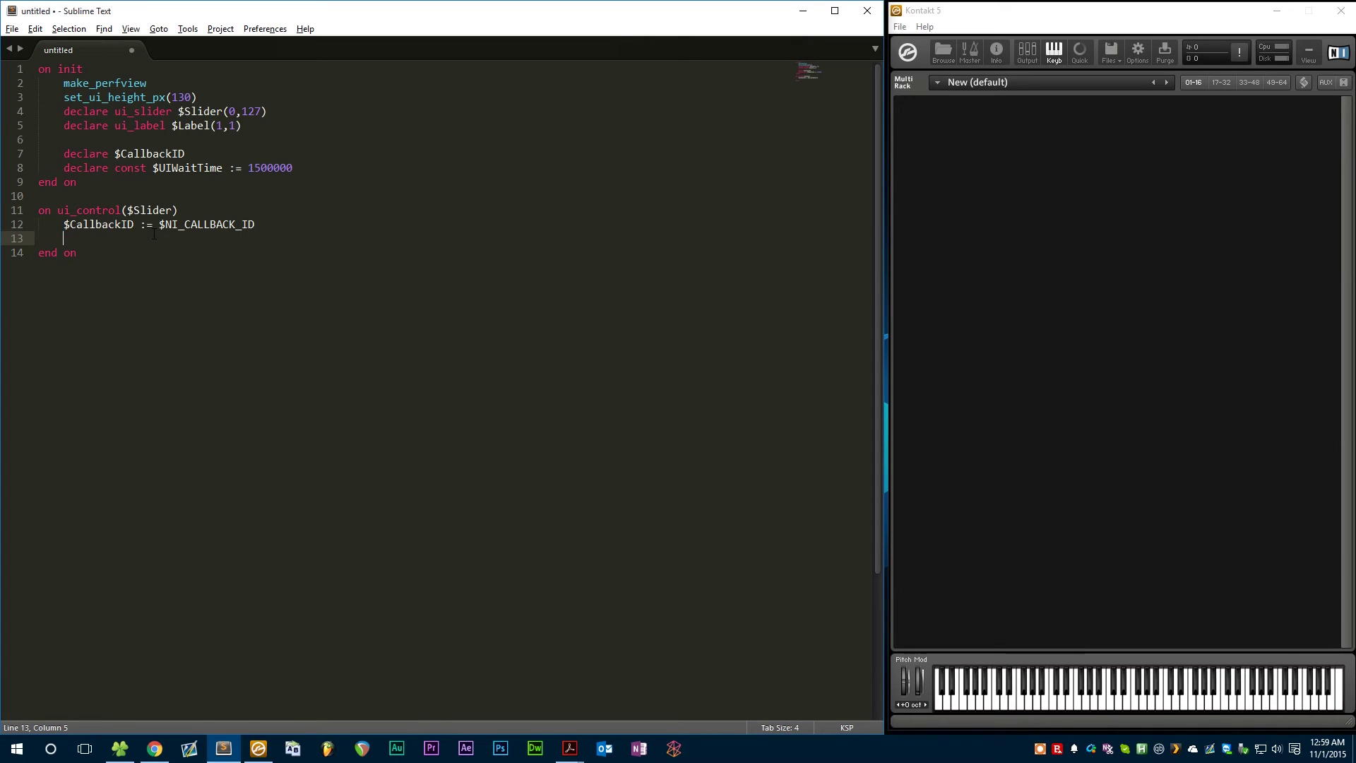
# Step: Add set_control_par_str(get_ui_id($Label),CONTROL_PAR_TEXT,"Volume") on line 10 of init
pyautogui.click(294, 167)
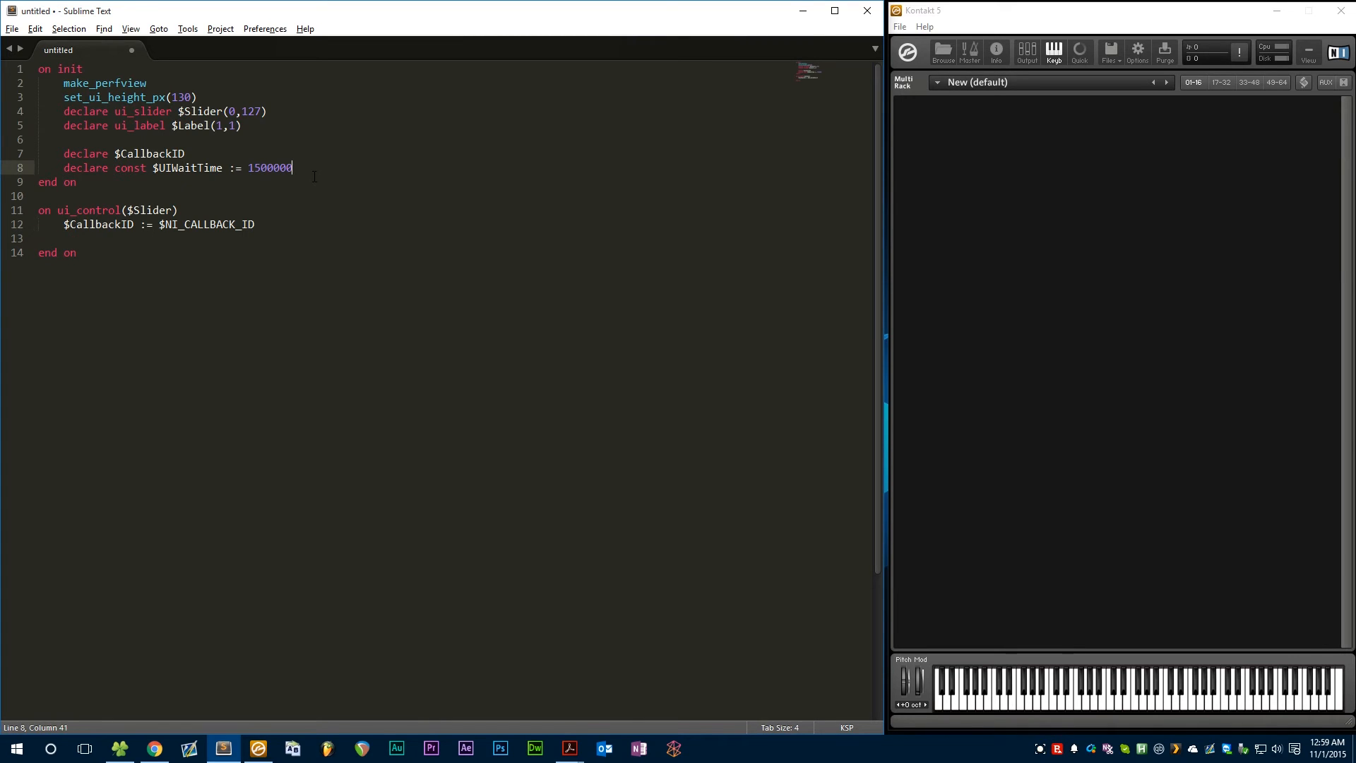
pyautogui.press('Enter')
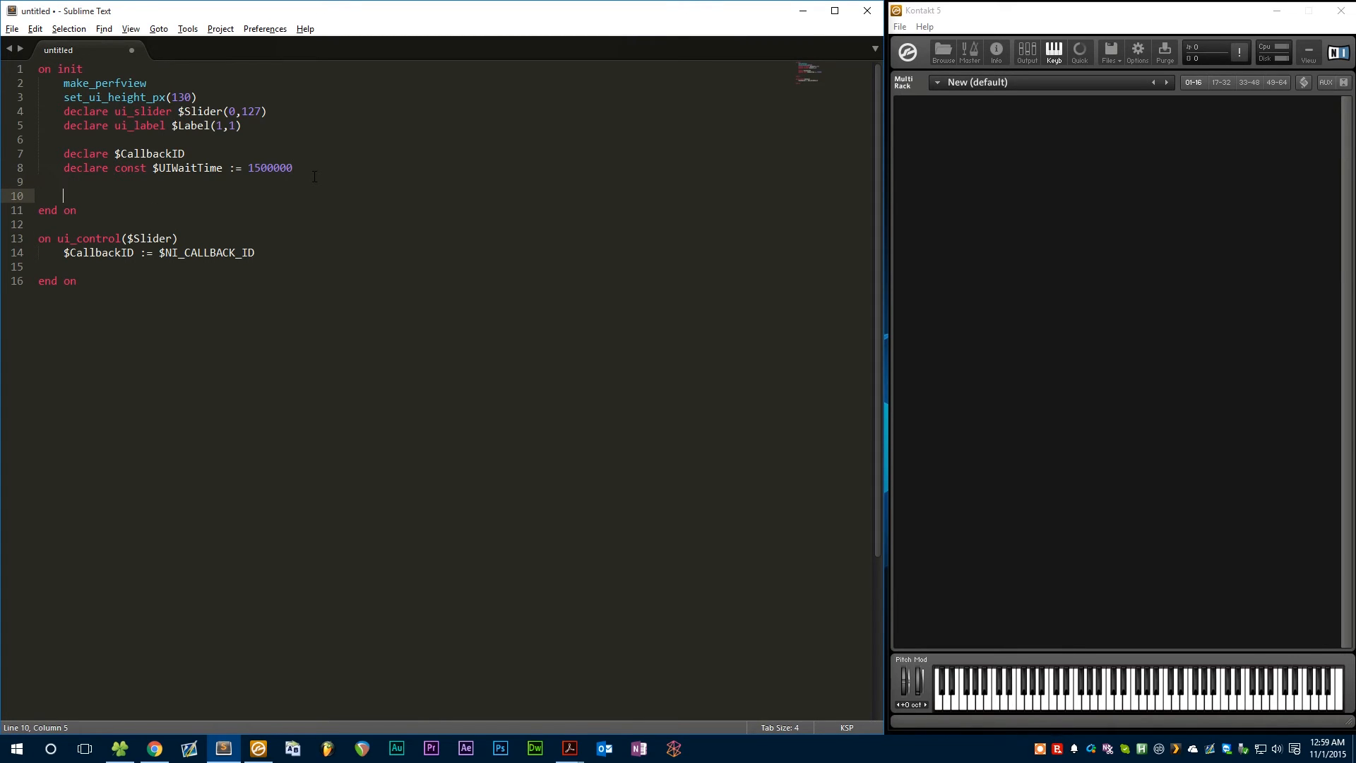
pyautogui.write('set_control')
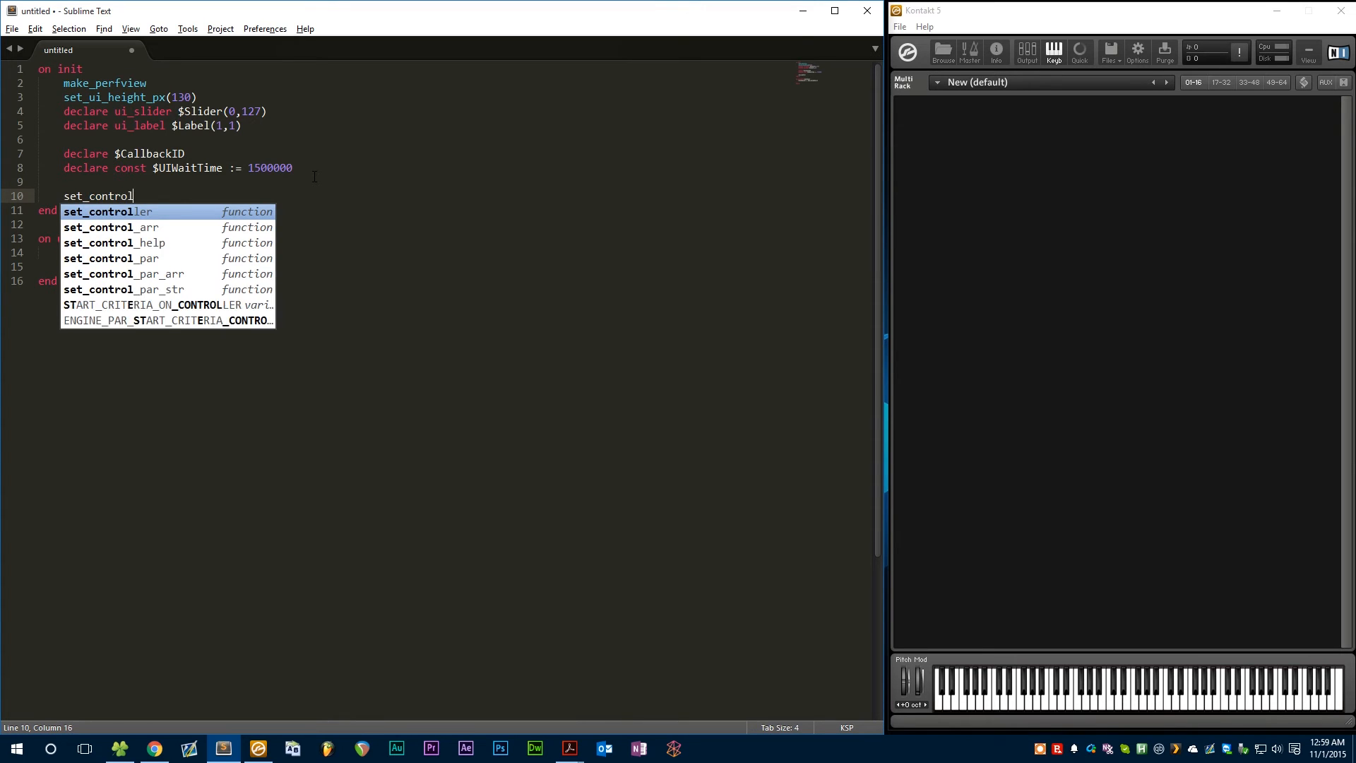
pyautogui.write('_par_str')
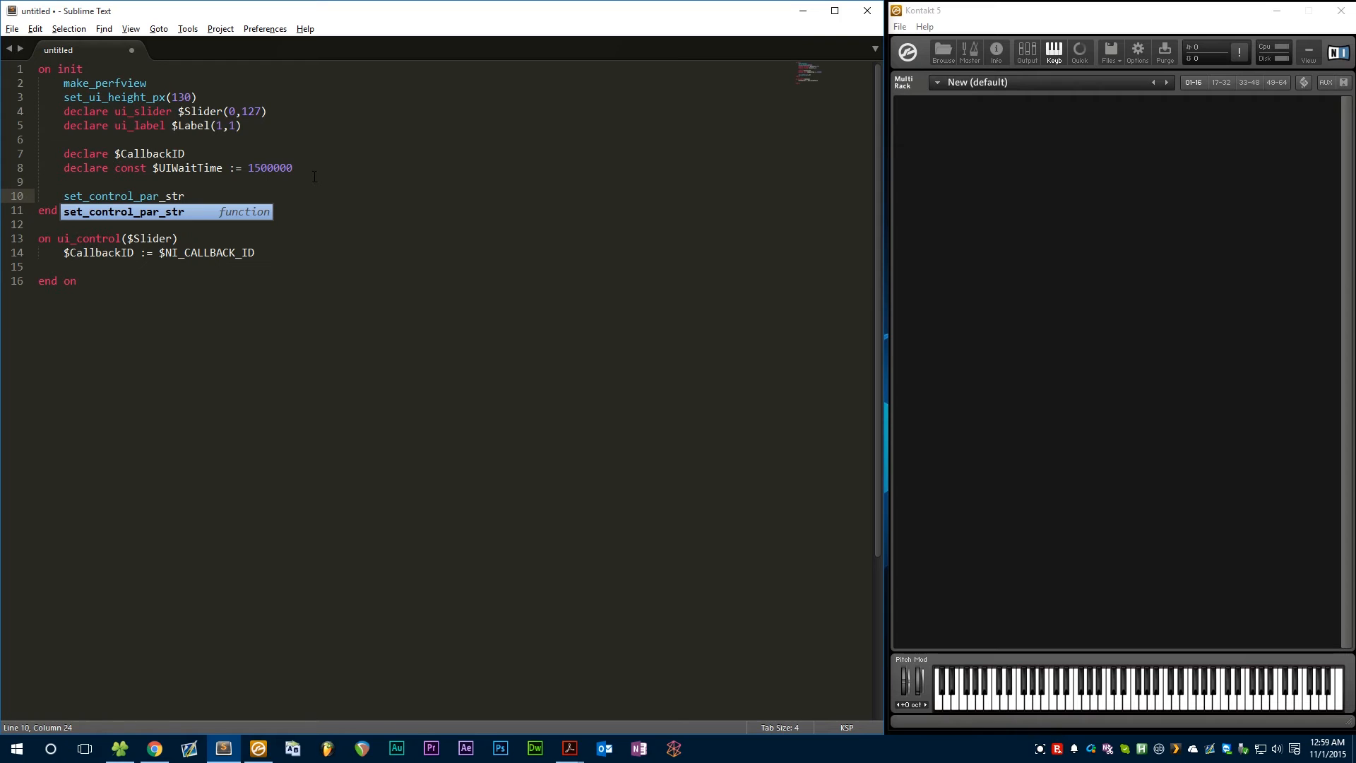
pyautogui.press('Tab')
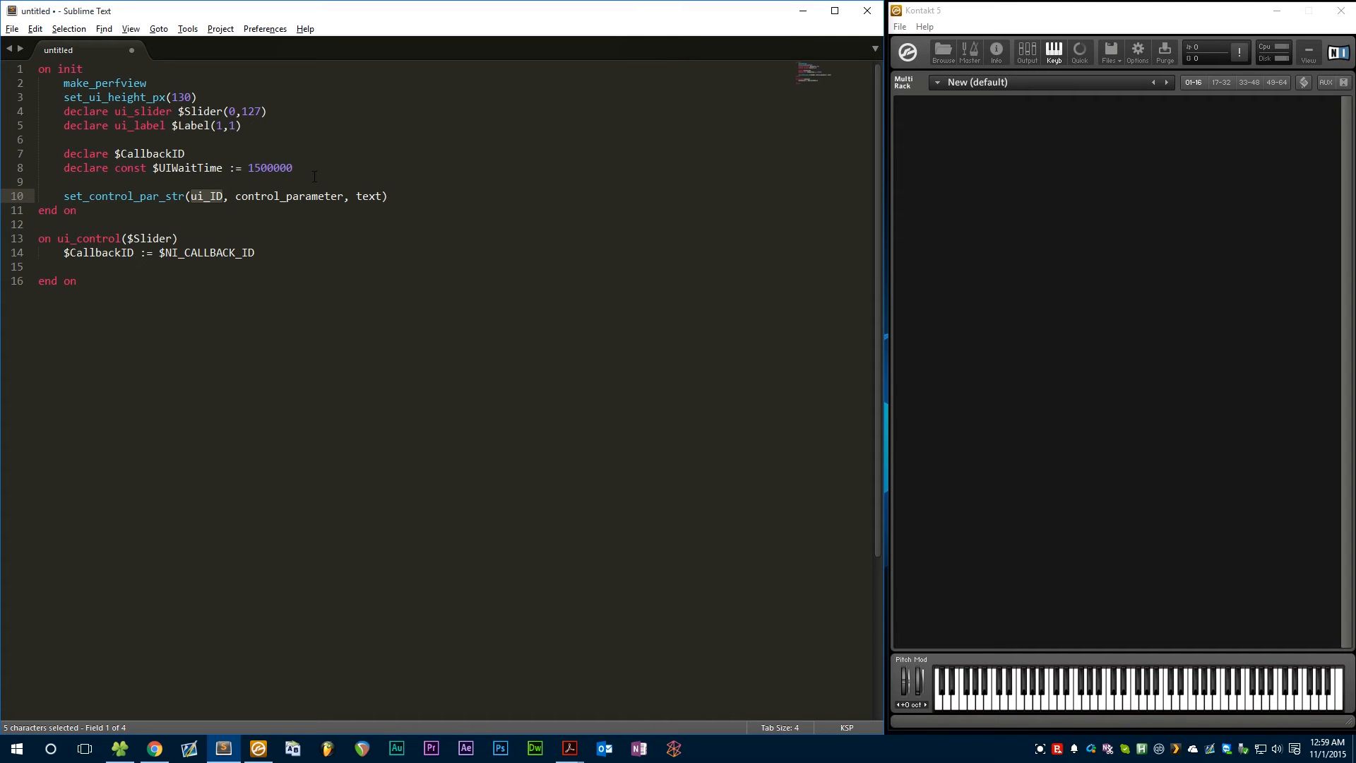
pyautogui.write('get-')
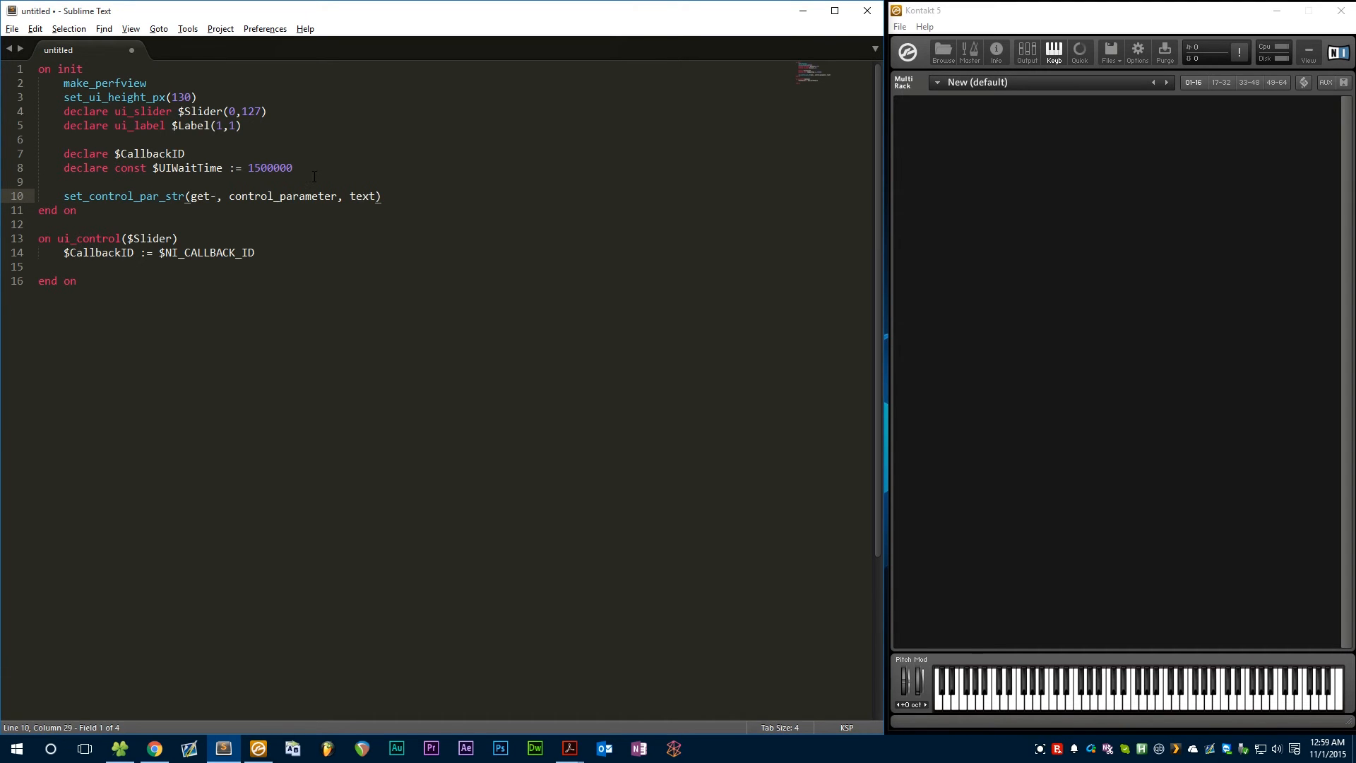
pyautogui.write('_ui_id')
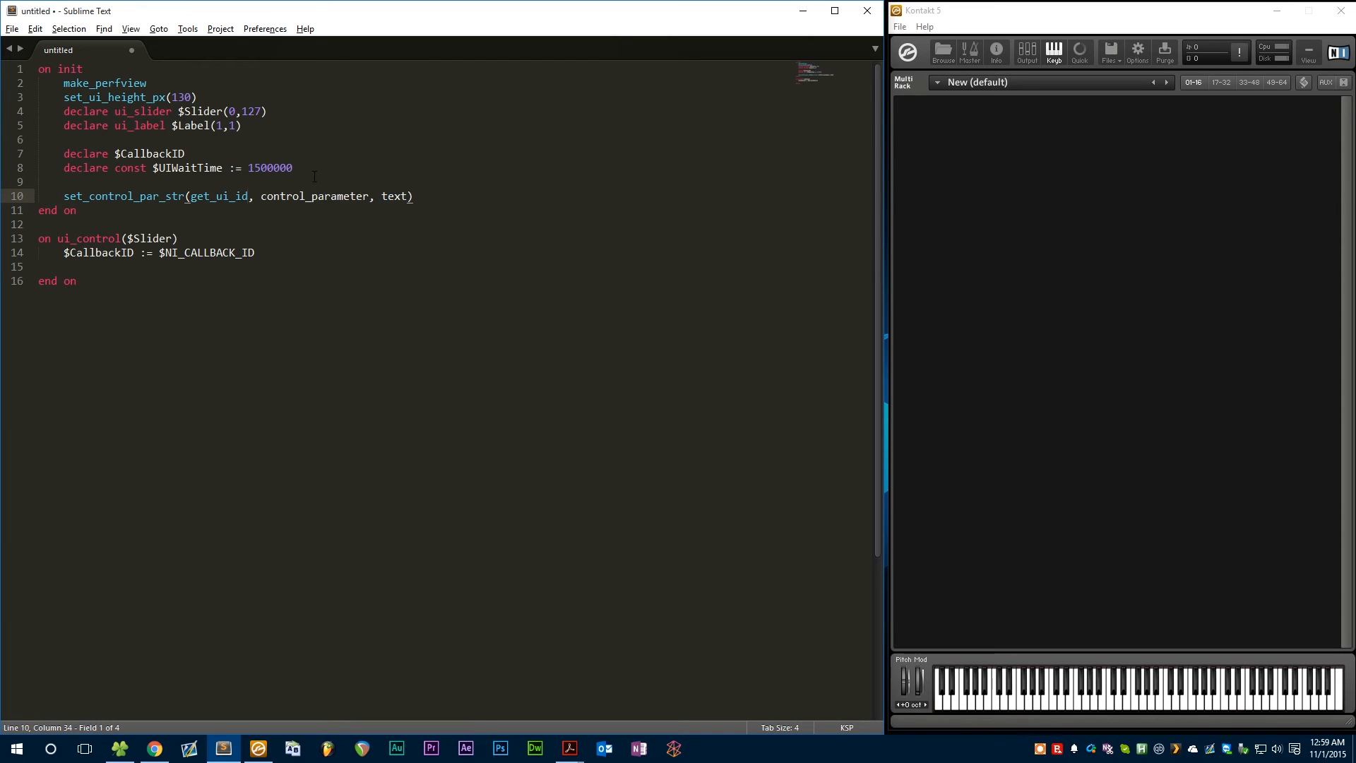
pyautogui.write('$Label)')
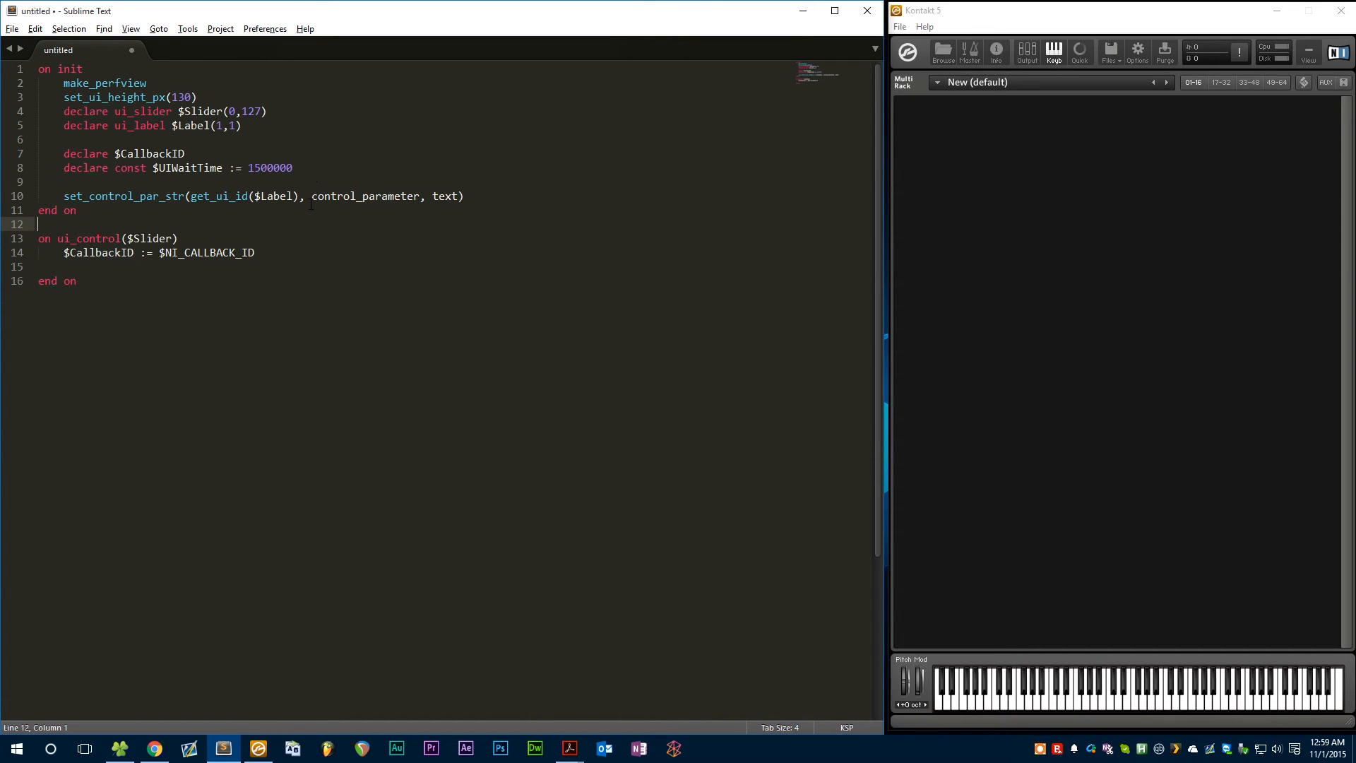
pyautogui.write('CONTROL')
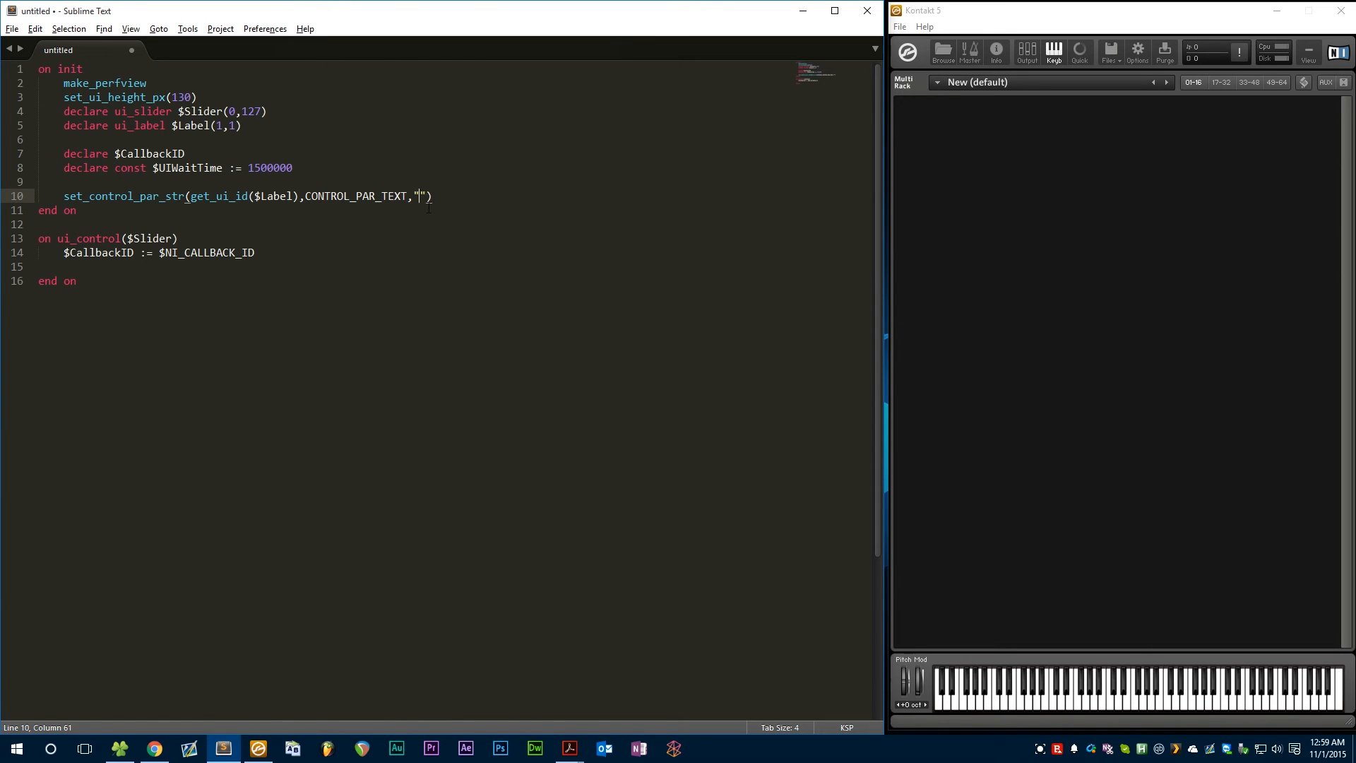
pyautogui.write('Volume')
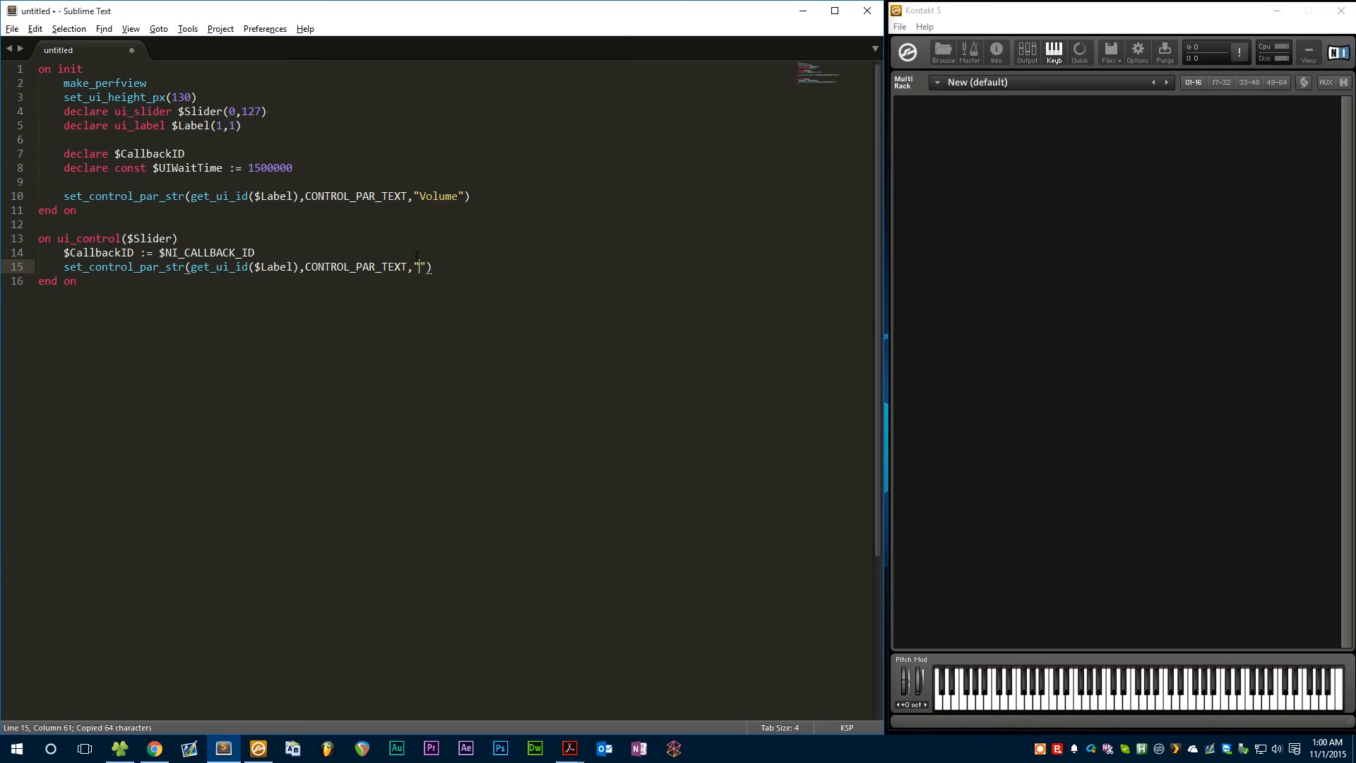
# Step: In the slider callback's copied label line, replace the empty quotes with $Slider
pyautogui.press('BackSpace')
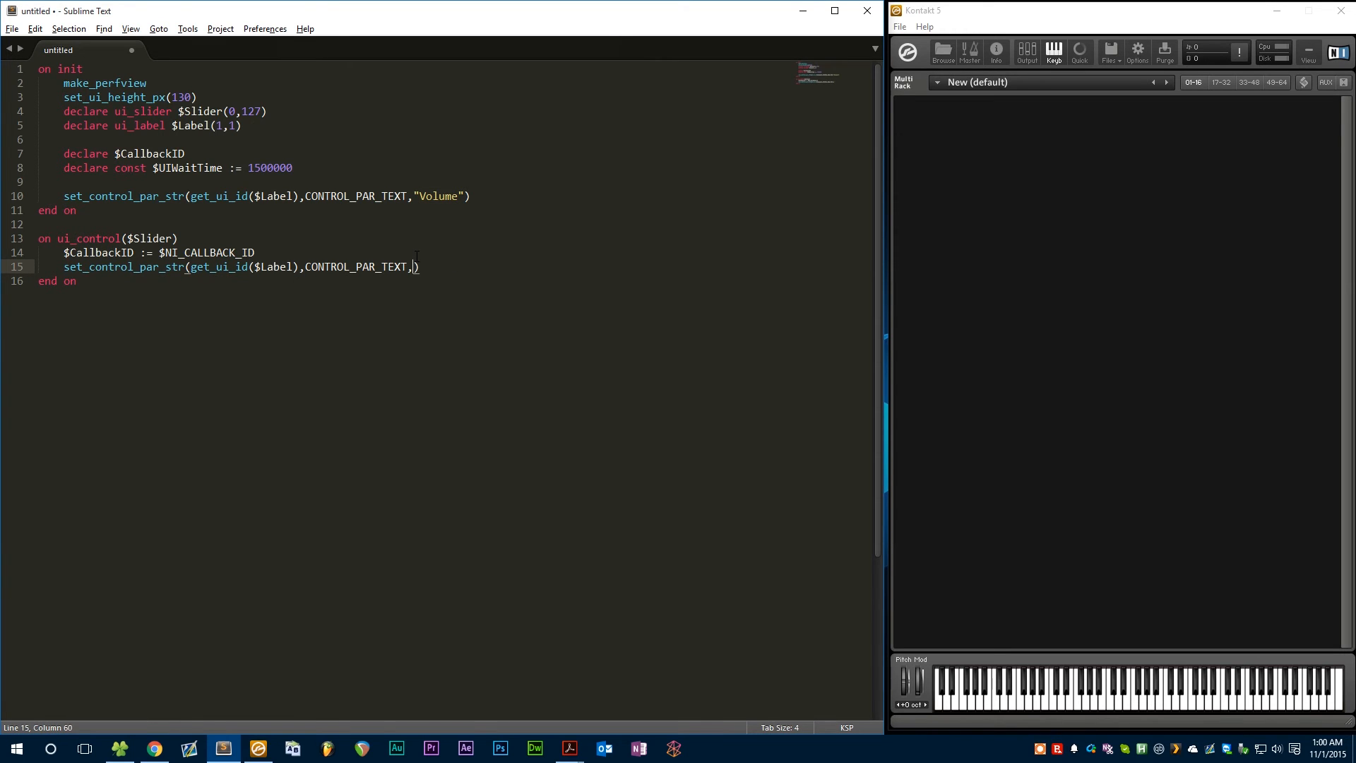
pyautogui.write('$Slider')
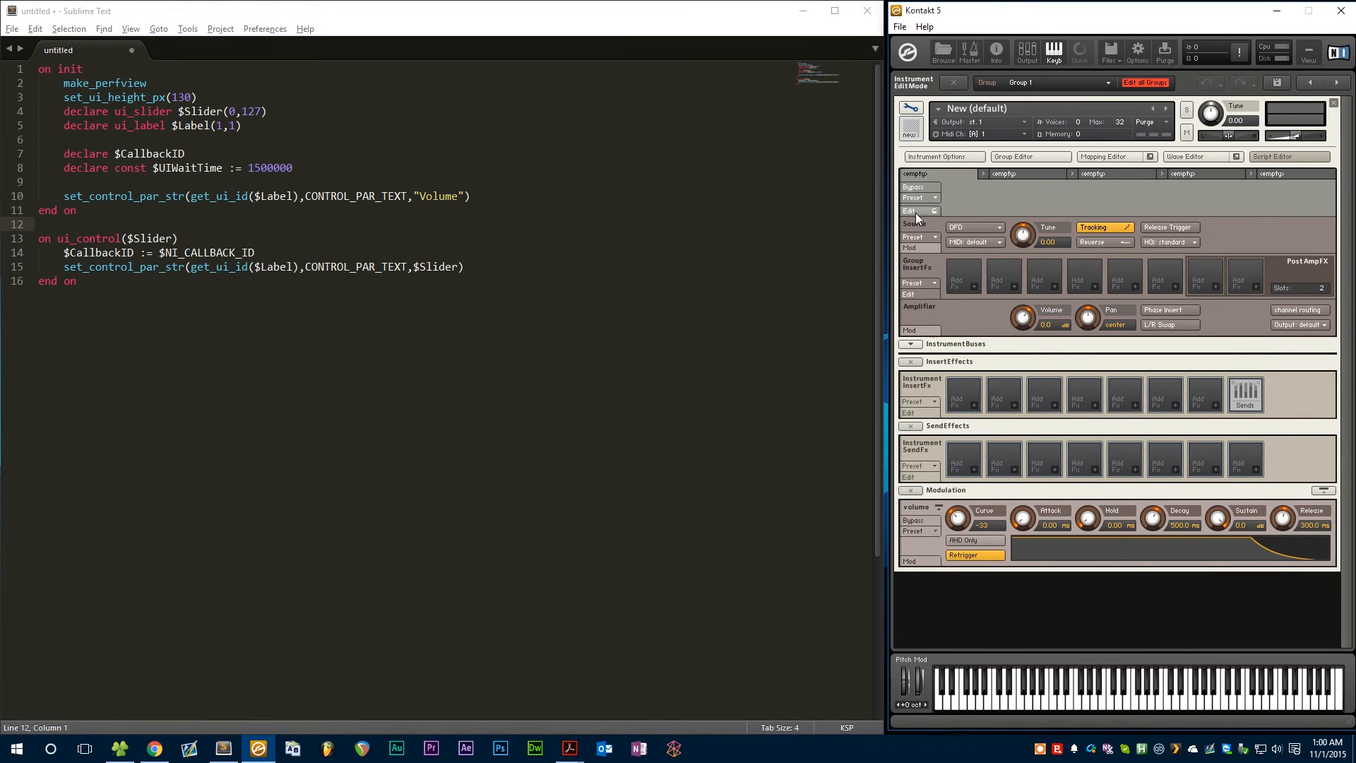
# Step: Exit Kontakt's edit mode and drag the script slider so the label reads 66
pyautogui.click(1288, 156)
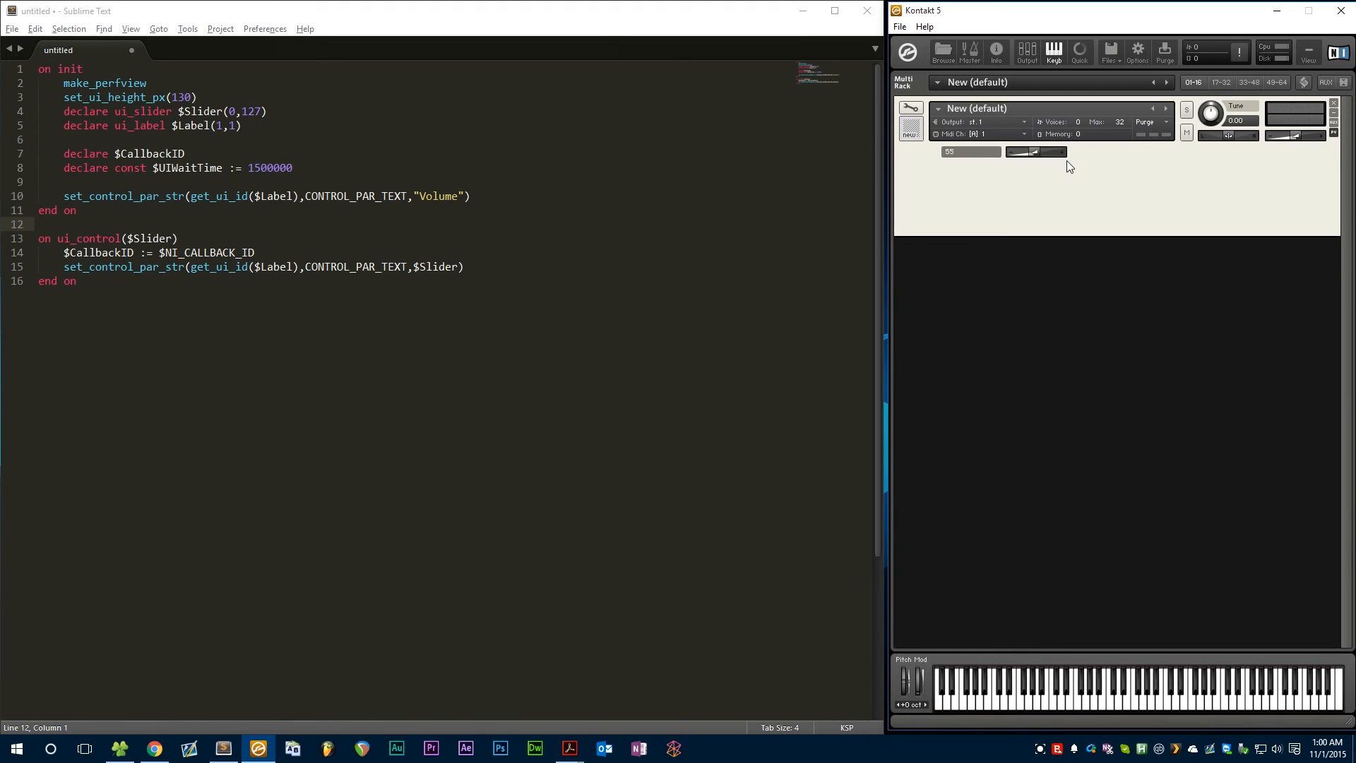
pyautogui.moveTo(1033, 153); pyautogui.dragTo(1051, 139)
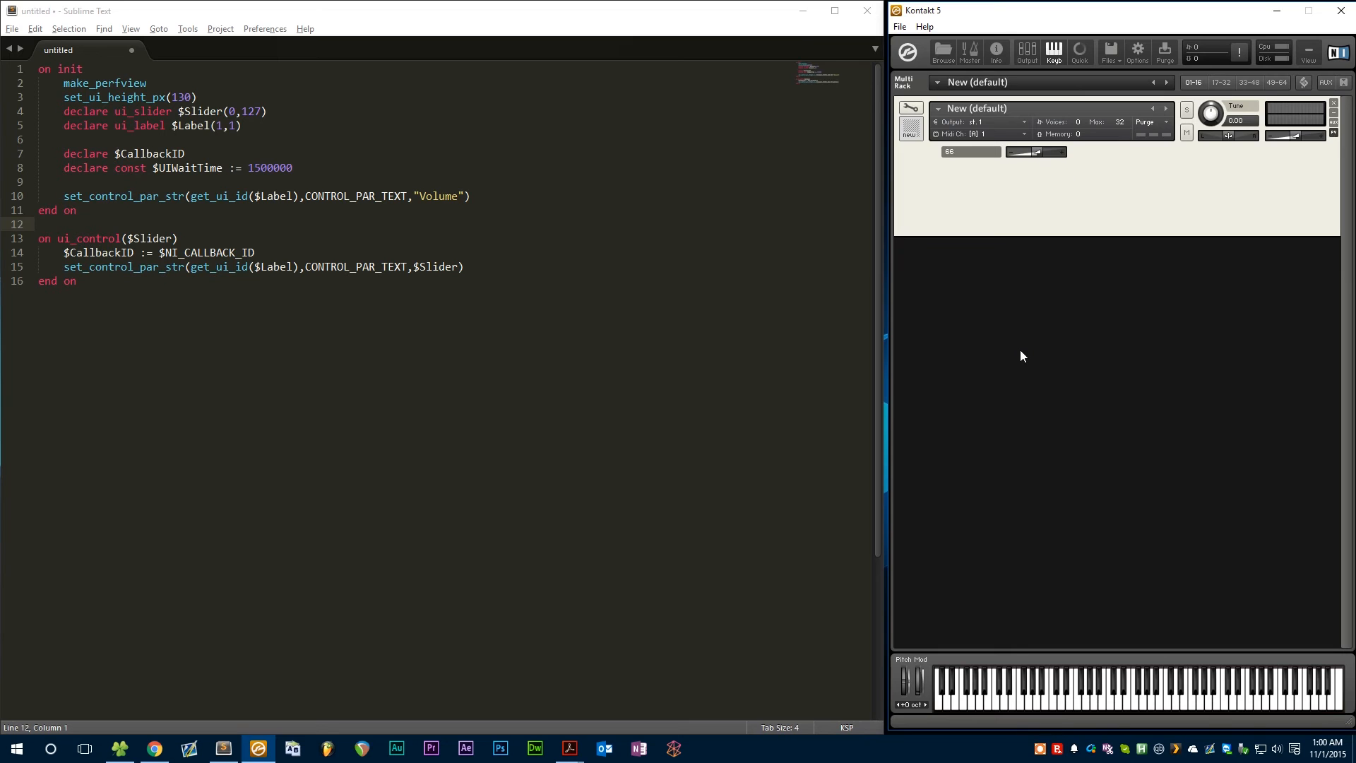
pyautogui.moveTo(1007, 194)
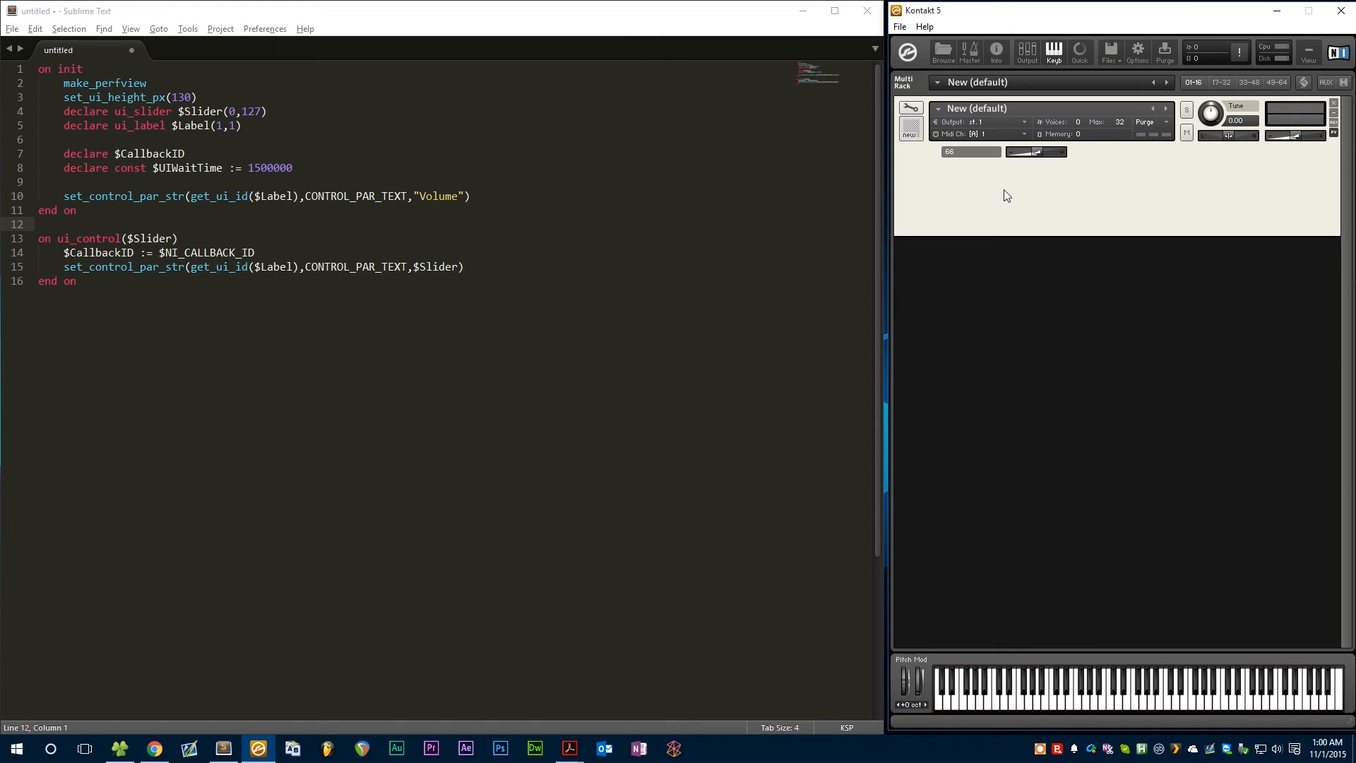
pyautogui.moveTo(1048, 194)
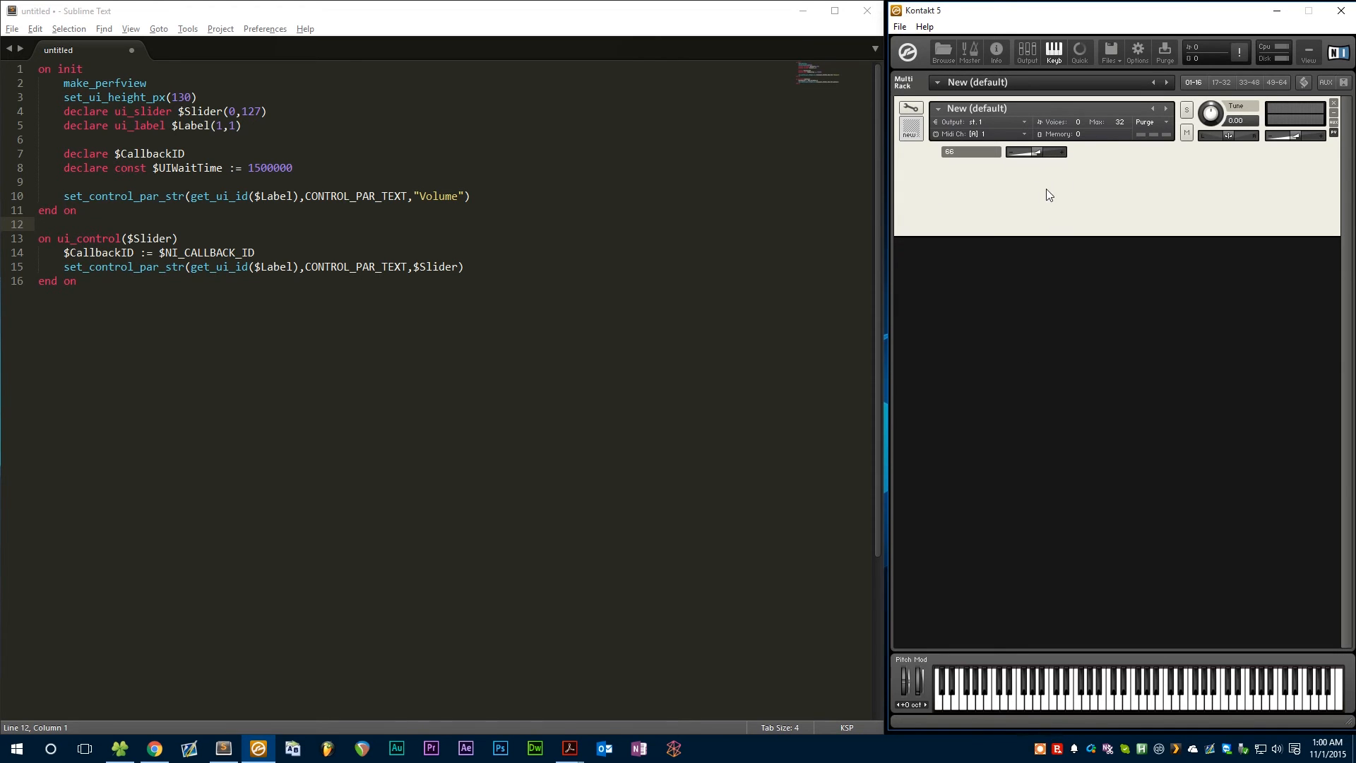
pyautogui.moveTo(969, 156)
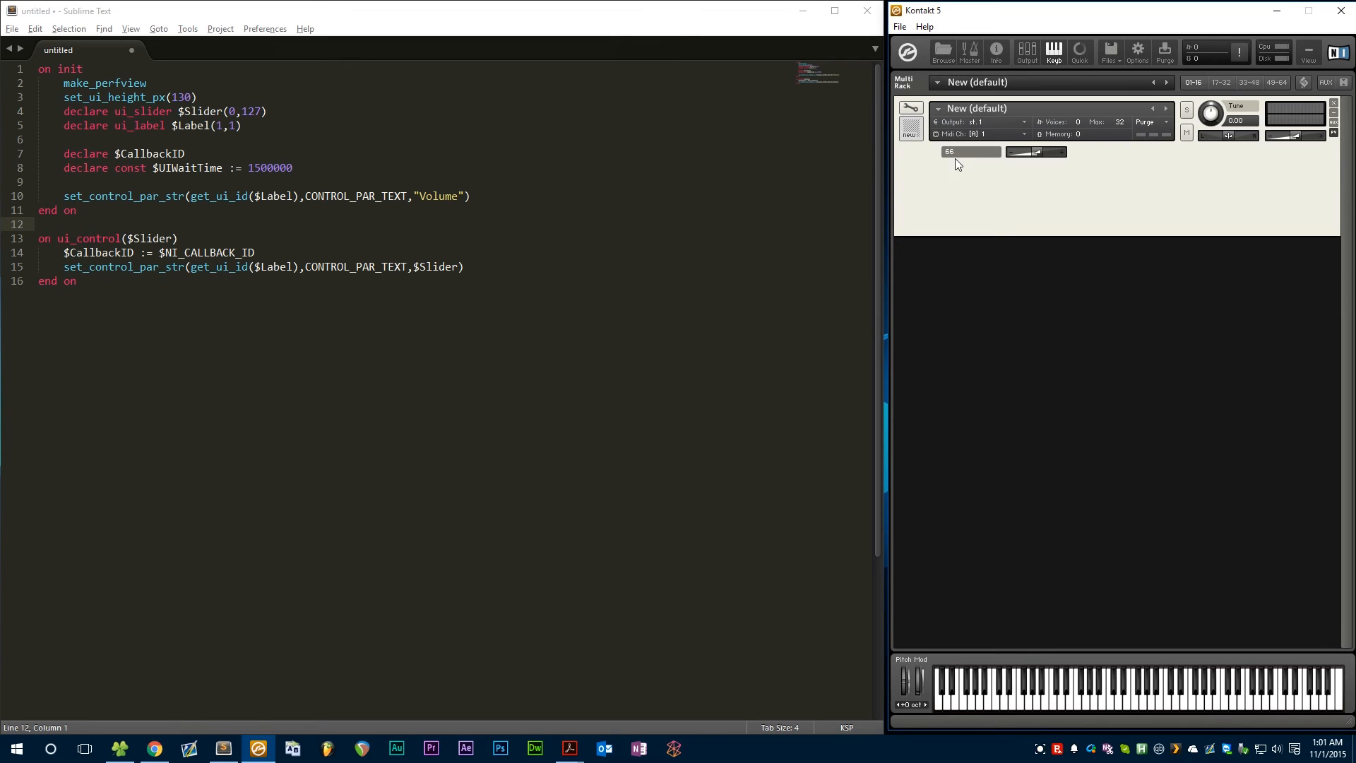
pyautogui.click(502, 266)
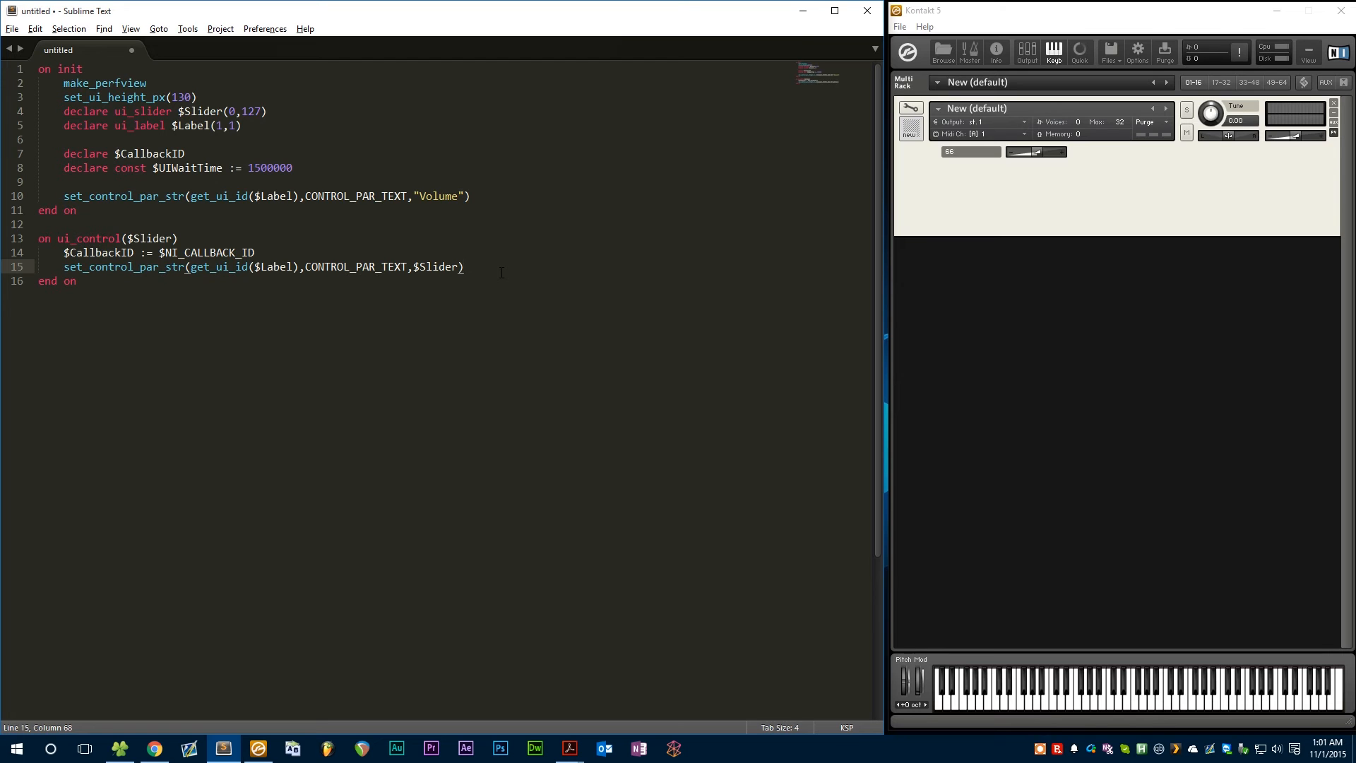
# Step: Add wait($UIWaitTime) after the label update in the slider callback
pyautogui.press('Enter')
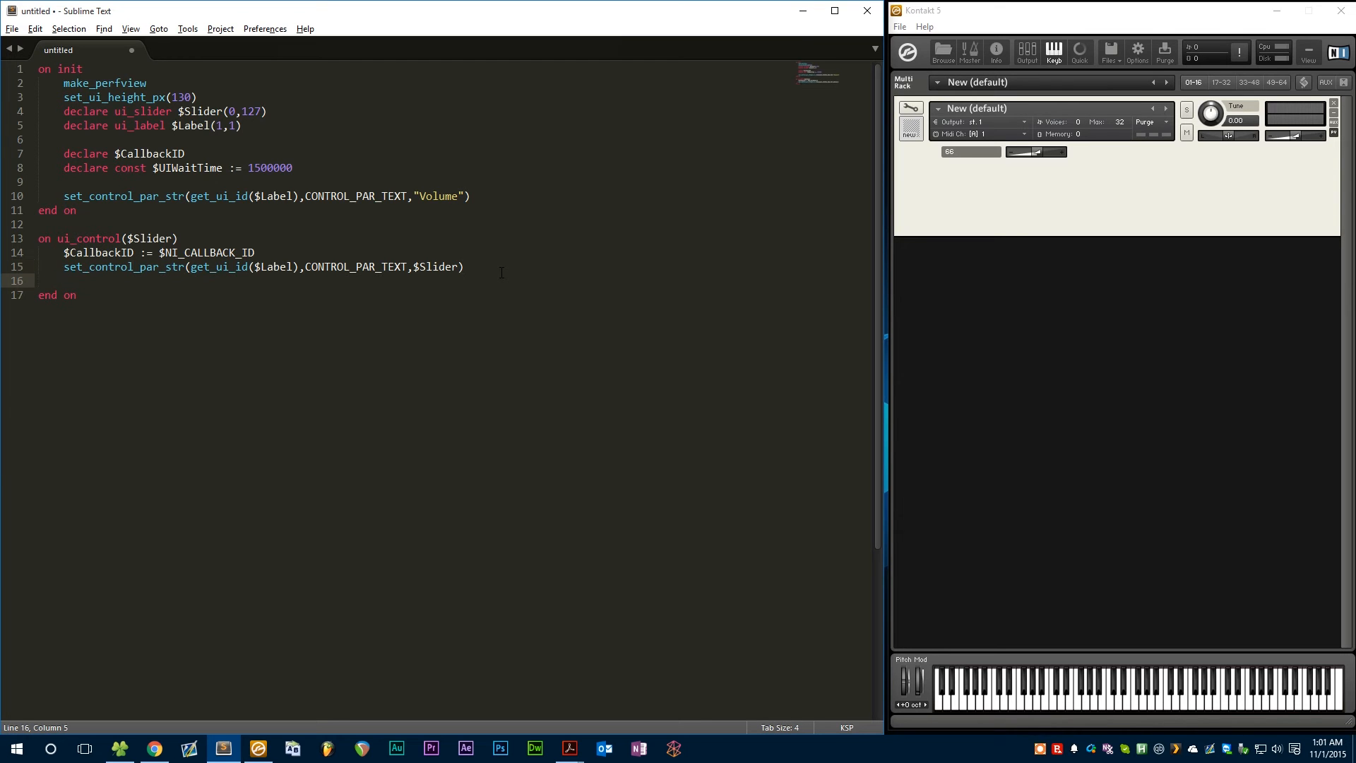
pyautogui.write('wait')
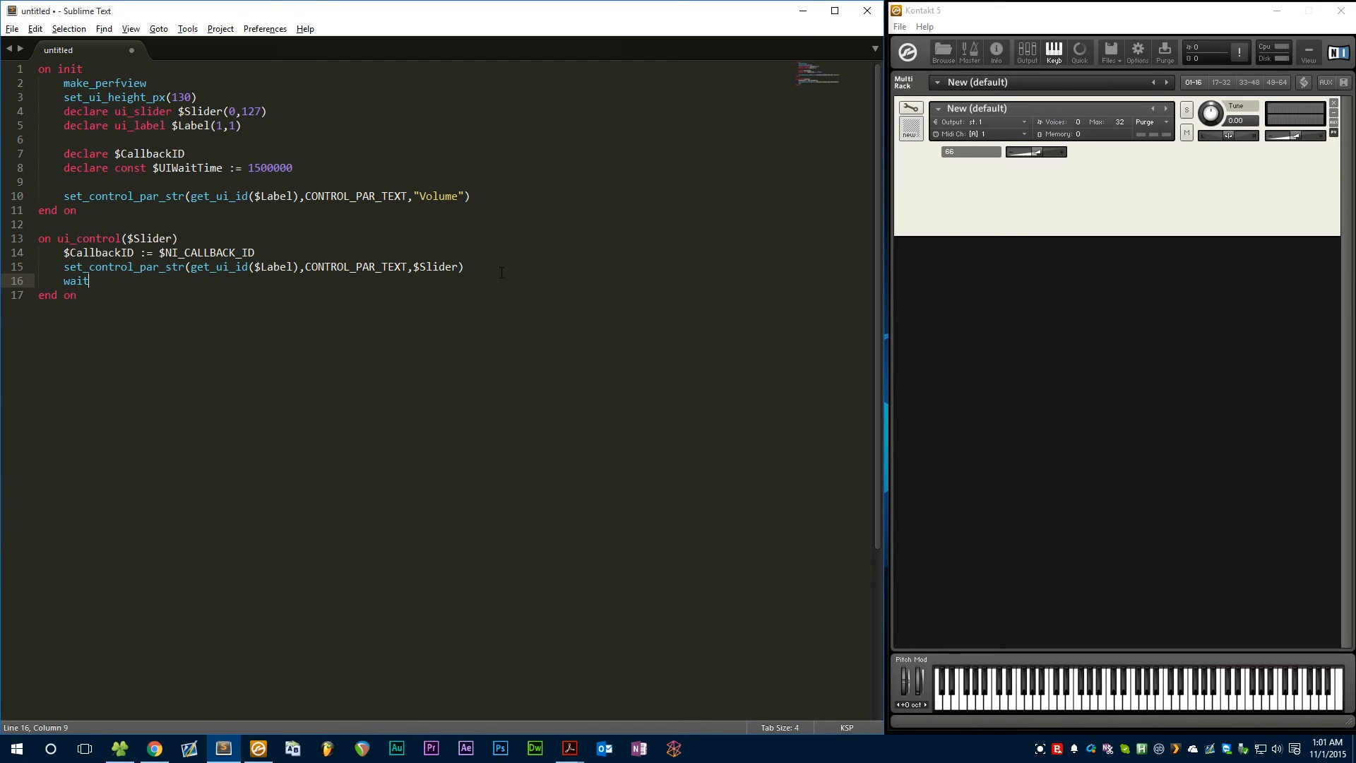
pyautogui.write('(UIWaitTime)')
pyautogui.write('if')
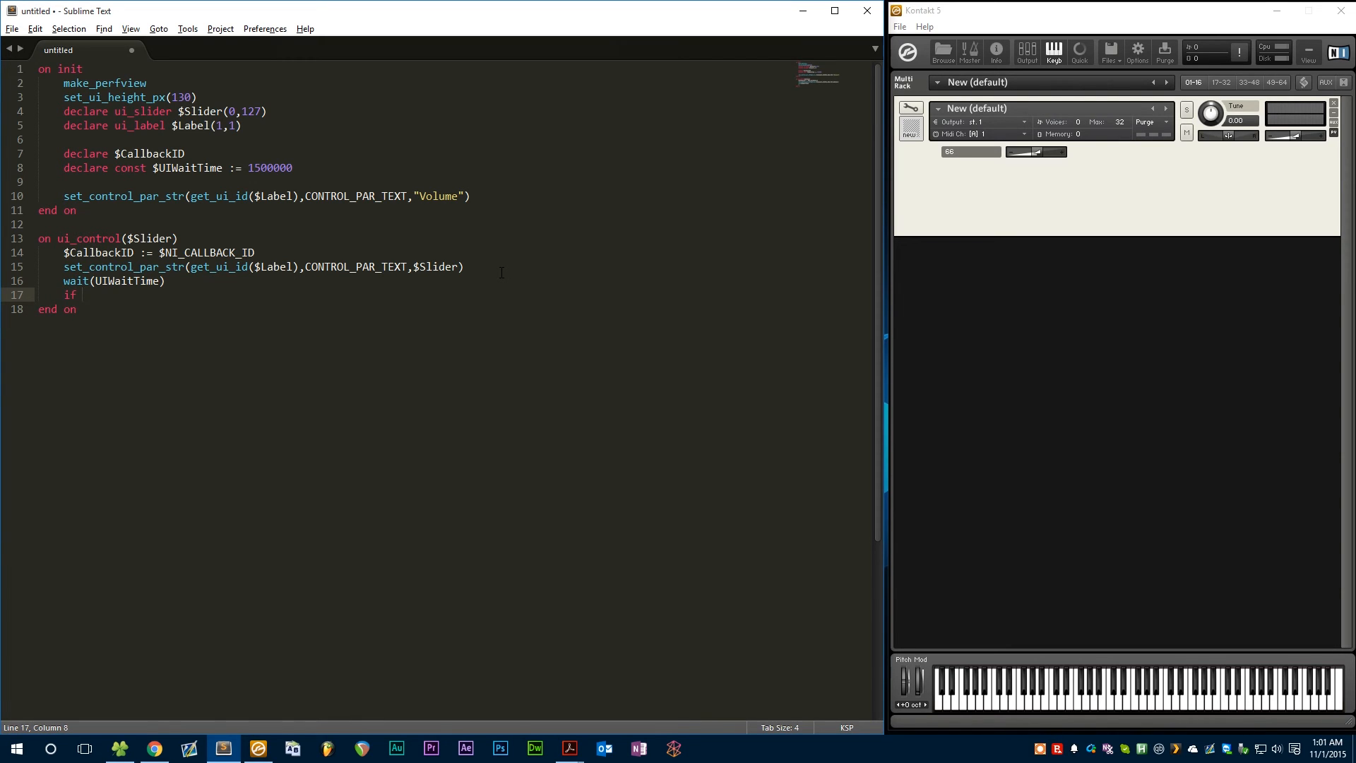
# Step: Add an if ($CallbackID = $NI_CALLBACK_ID) block containing the pasted "Volume" label line
pyautogui.write('($CallbackID =')
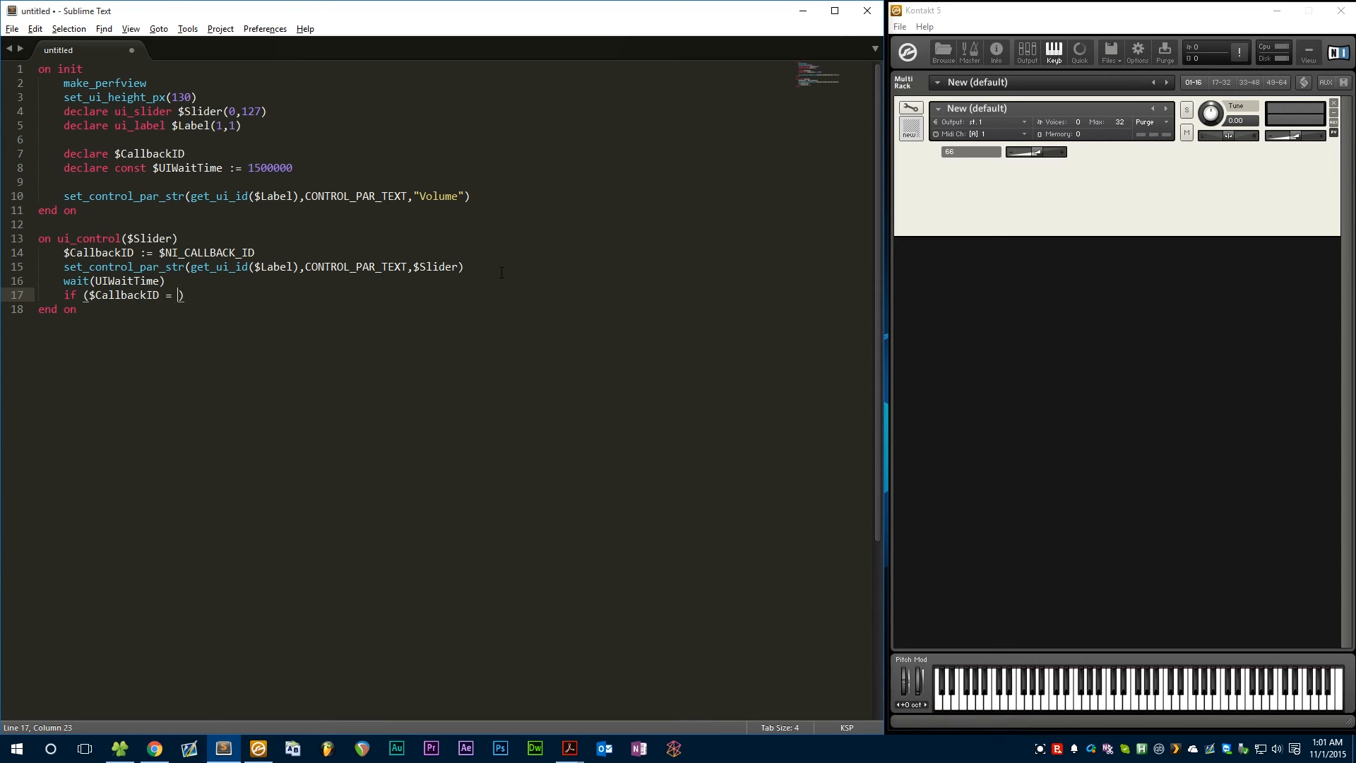
pyautogui.write('NI_CALALBACK')
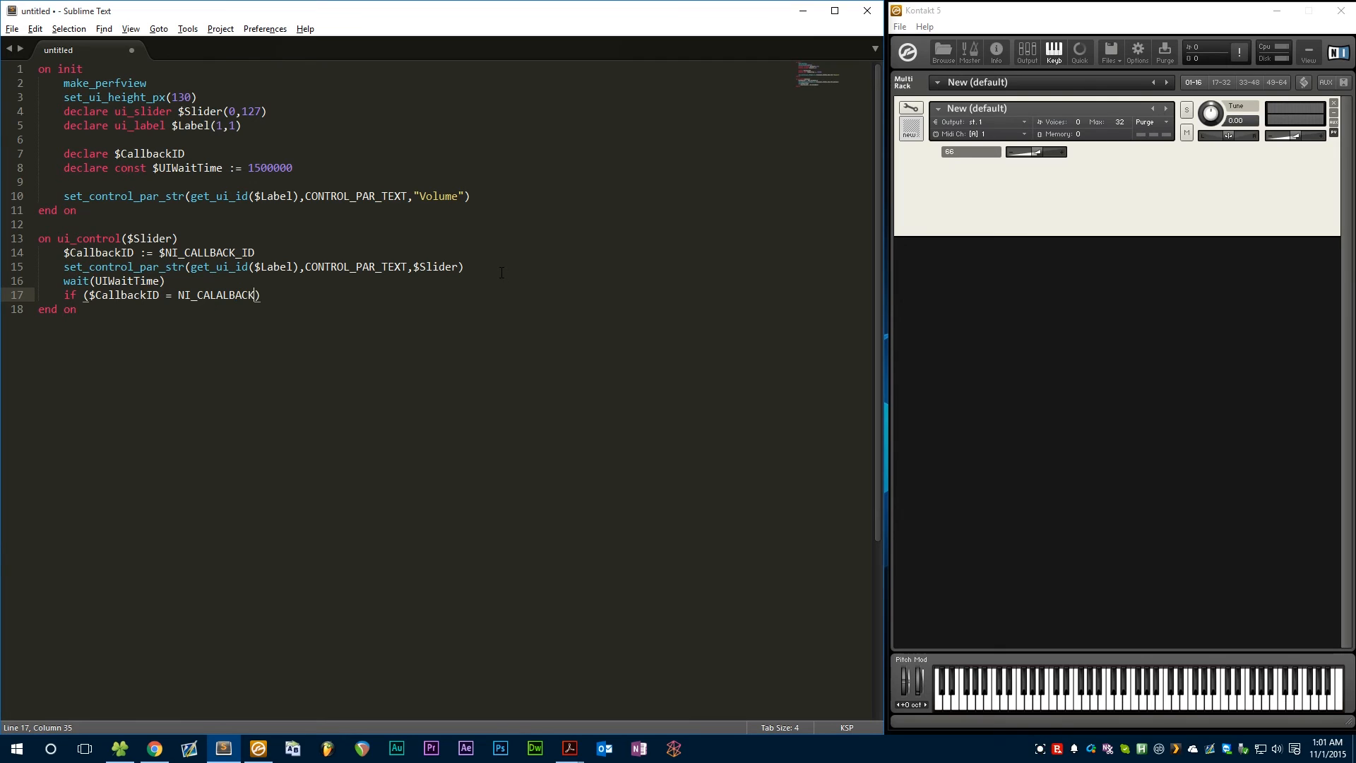
pyautogui.write('_ID')
pyautogui.write('end if')
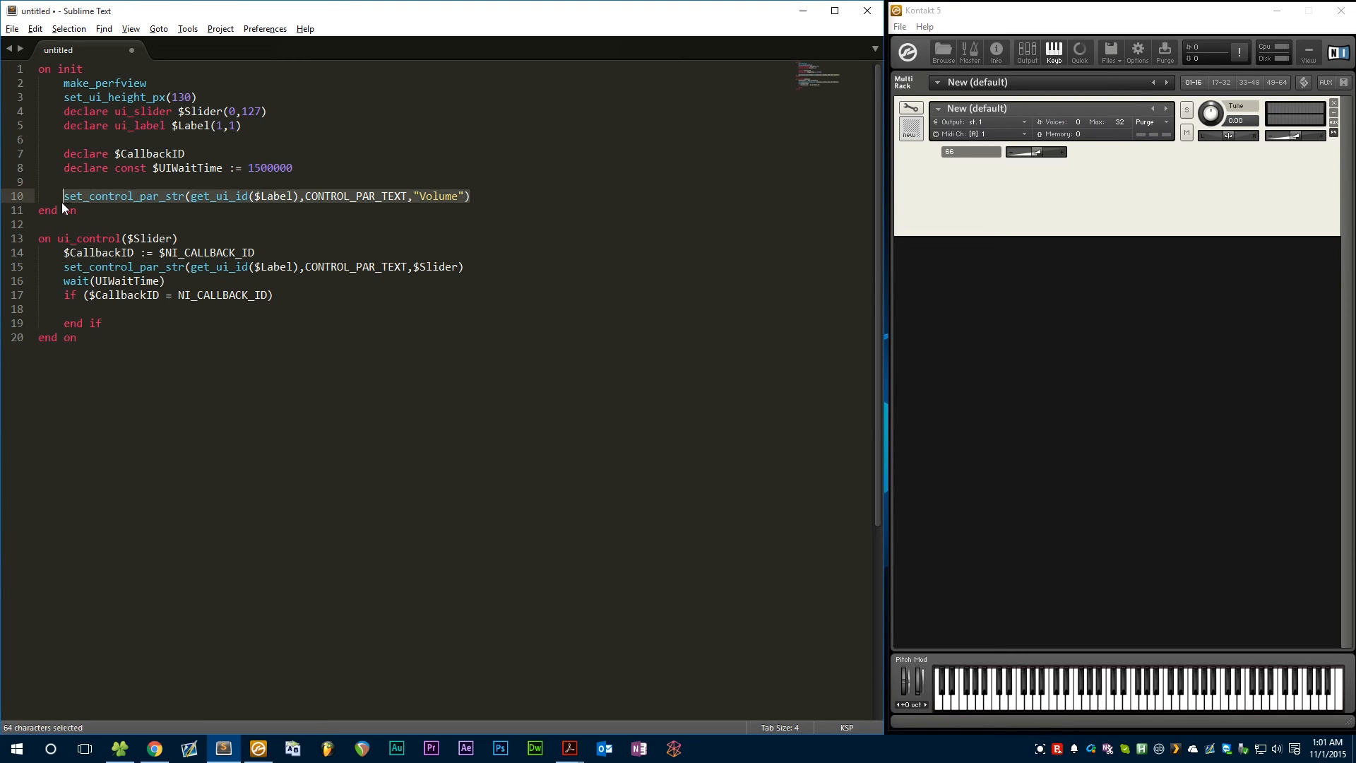
pyautogui.press('ctrl+v')
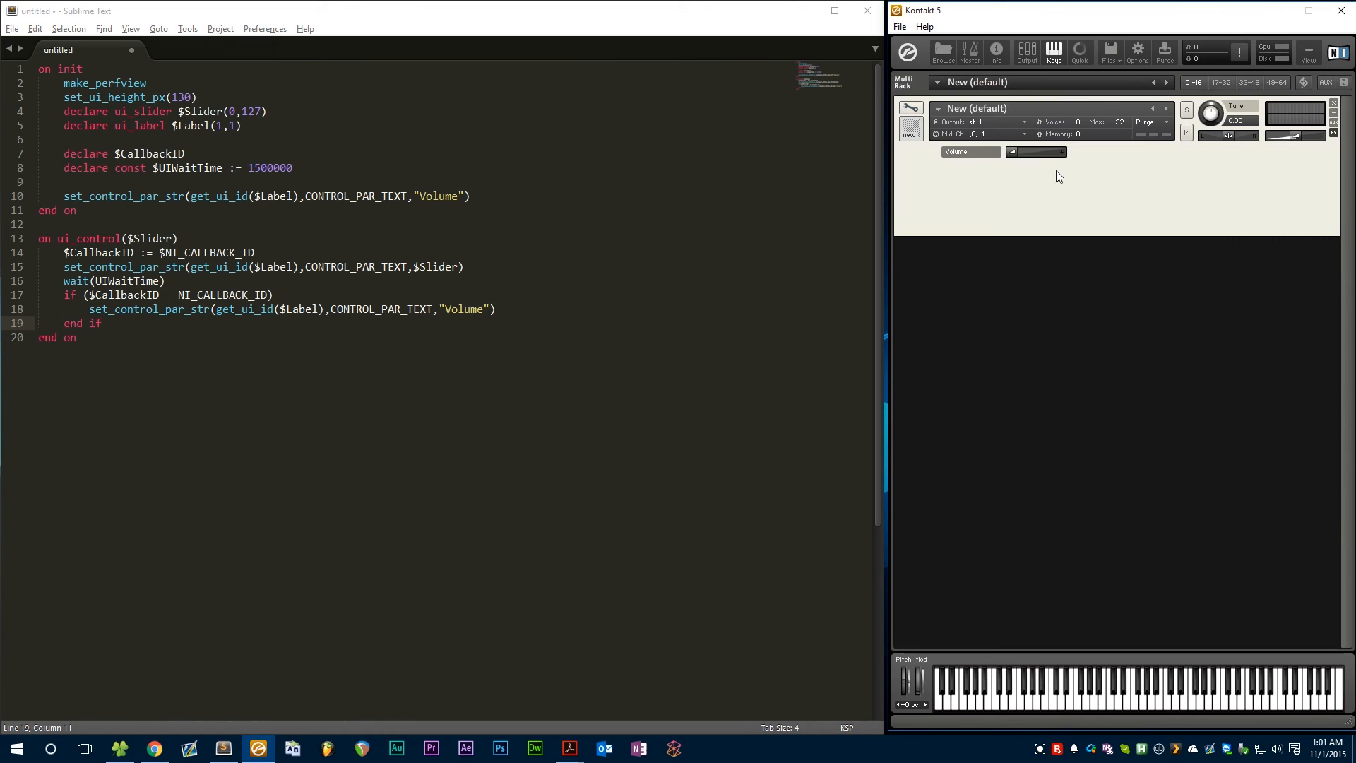
pyautogui.moveTo(1008, 170)
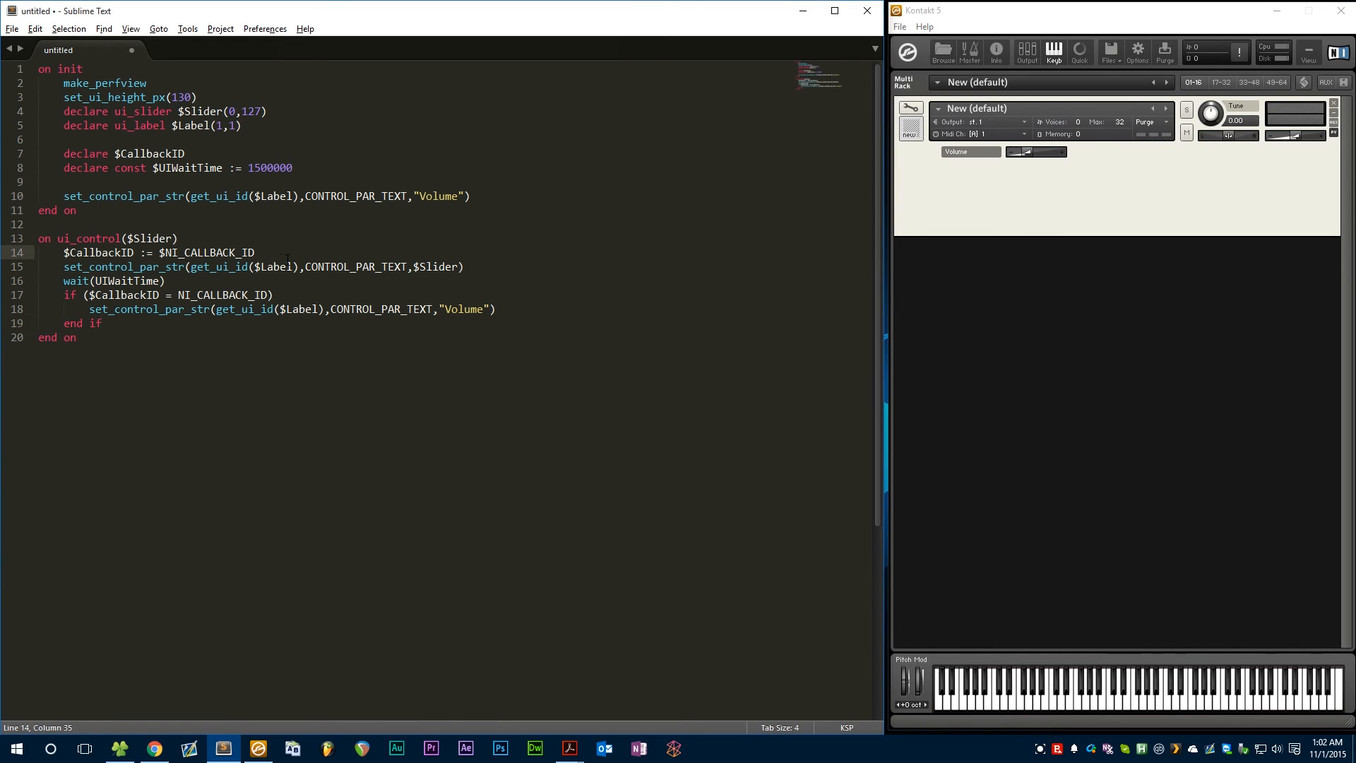
pyautogui.doubleClick(209, 252)
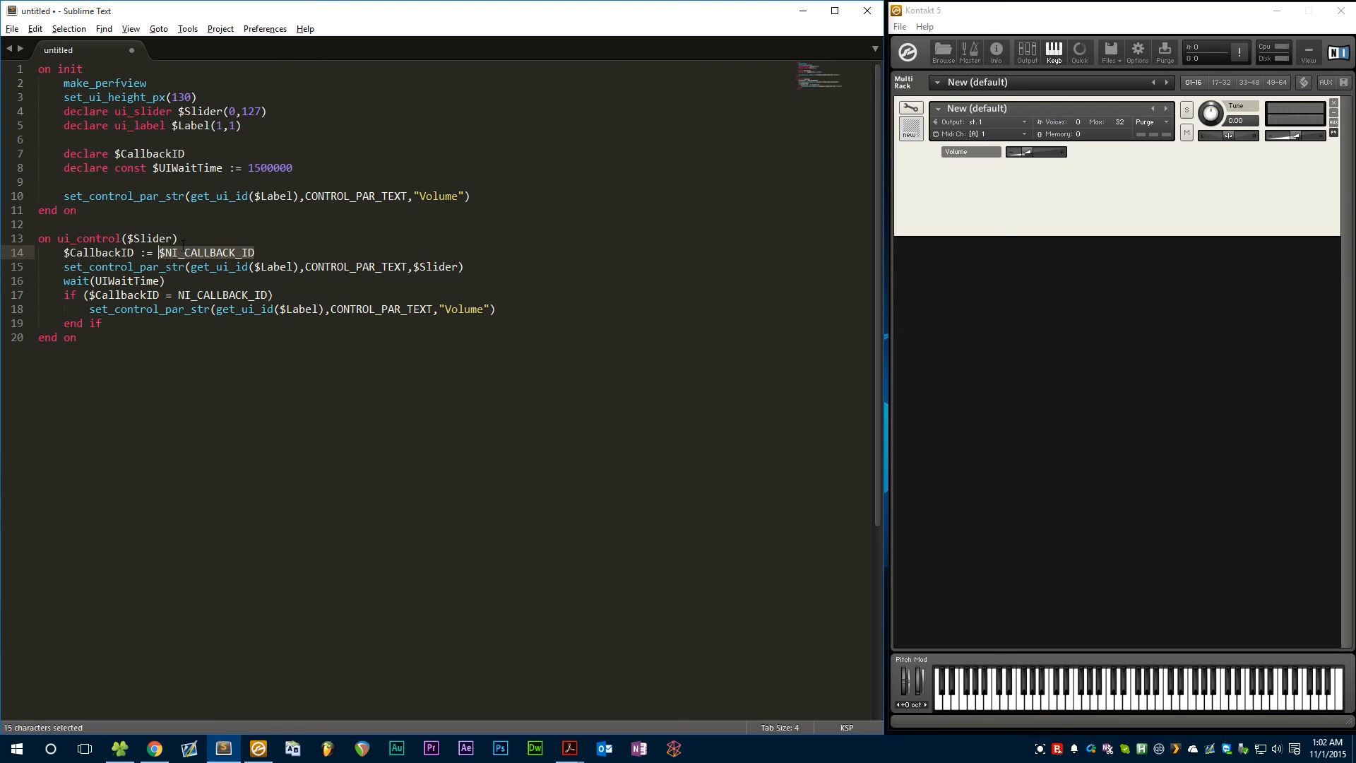
pyautogui.click(272, 253)
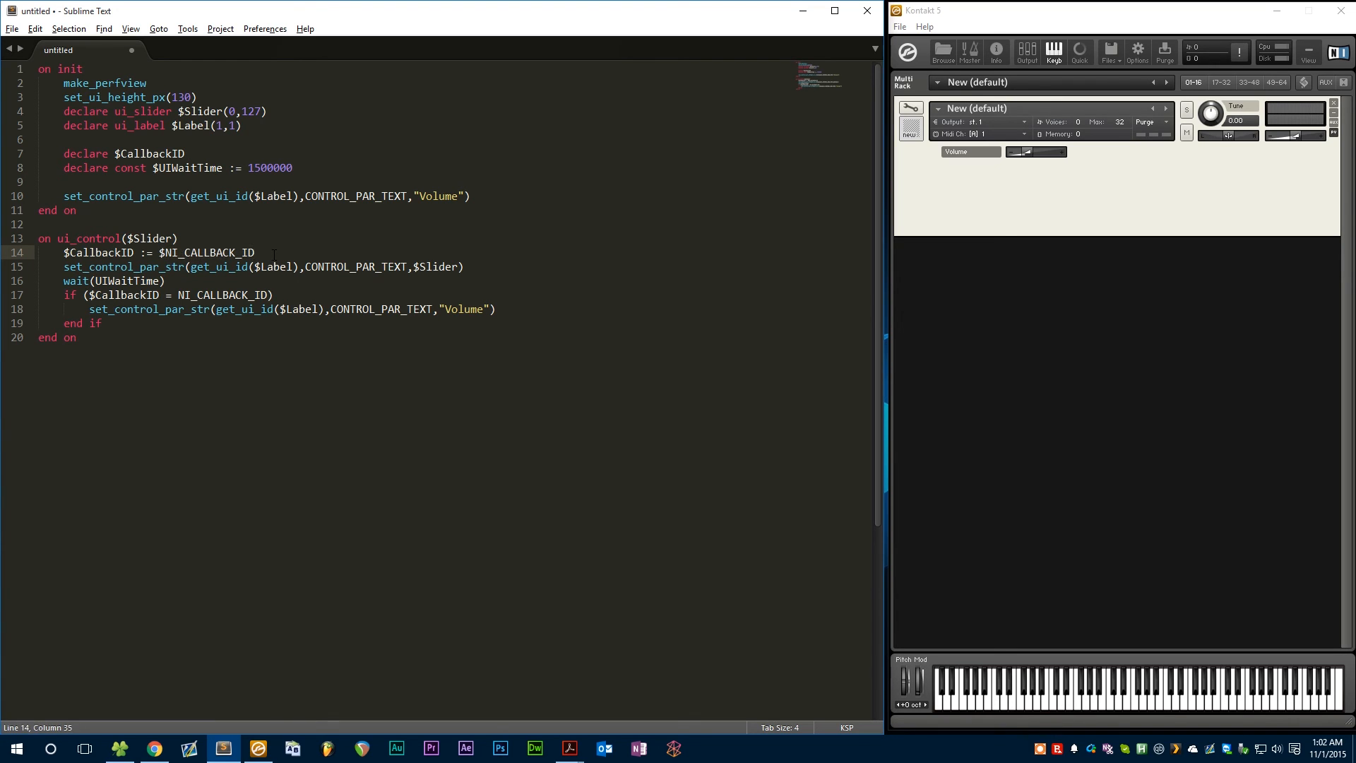
pyautogui.moveTo(1022, 171)
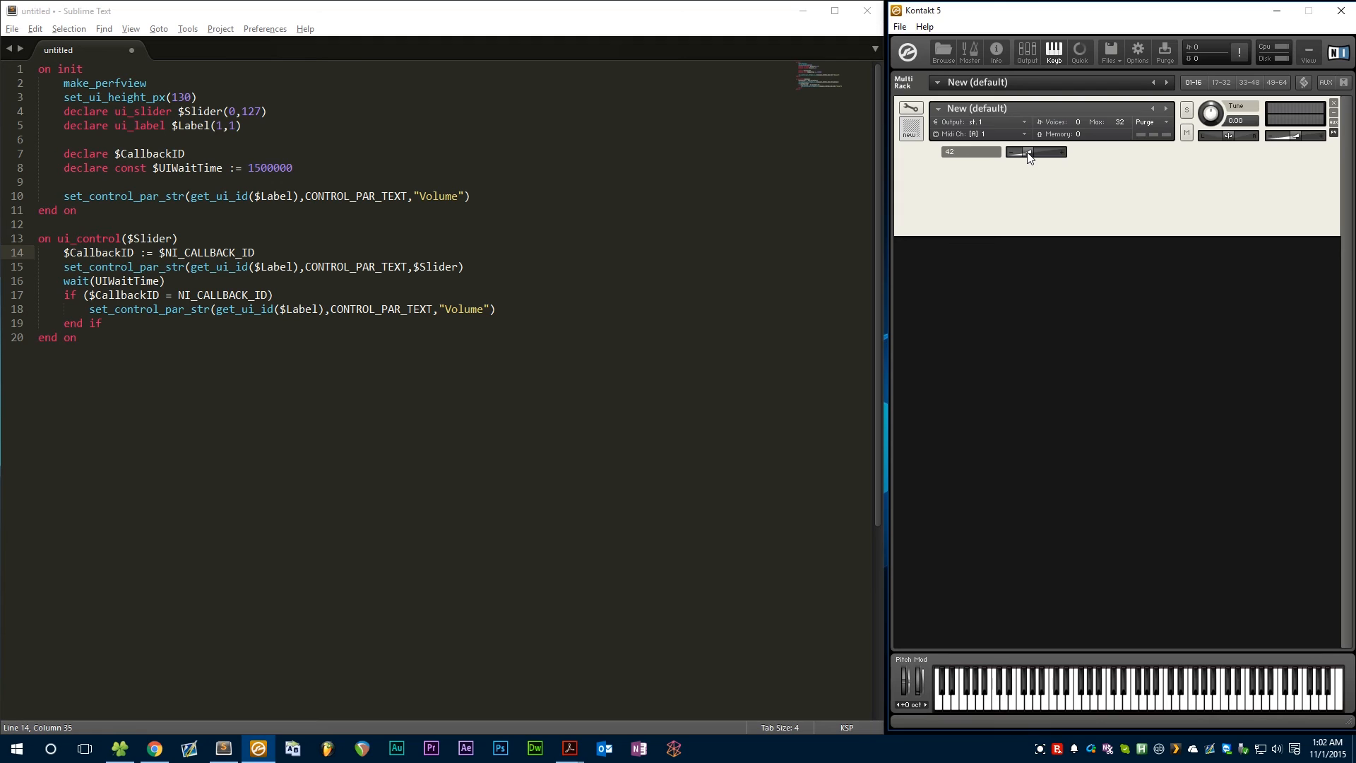
pyautogui.moveTo(1024, 152); pyautogui.dragTo(1042, 152)
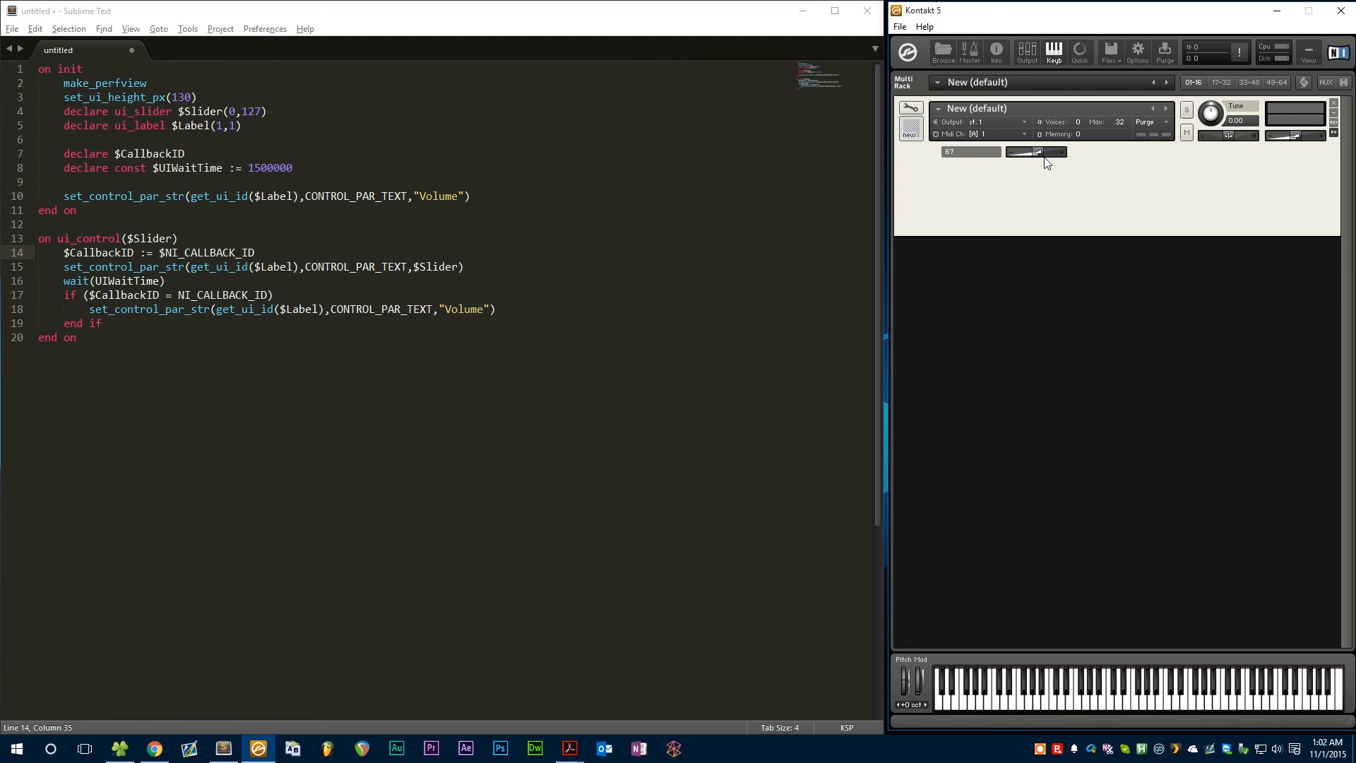
pyautogui.moveTo(1046, 152); pyautogui.dragTo(1016, 151)
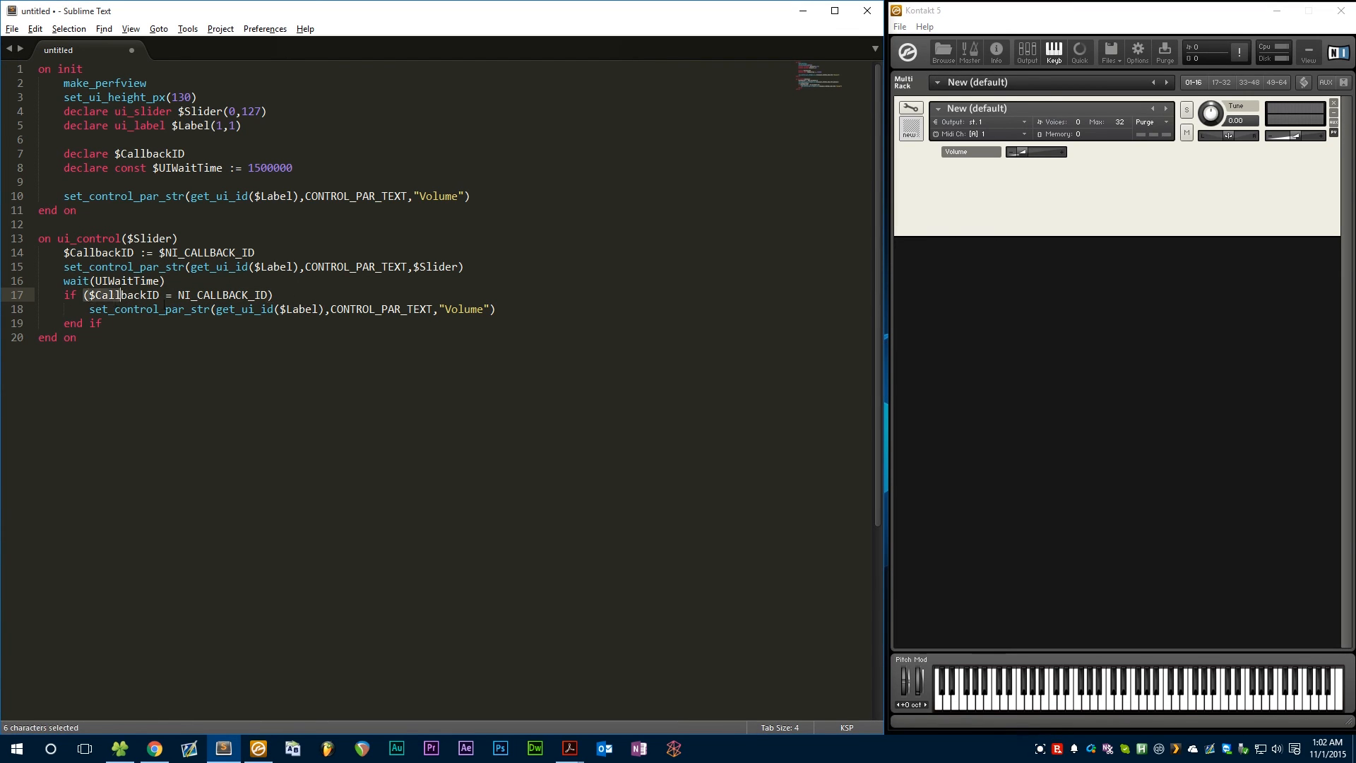
pyautogui.click(275, 295)
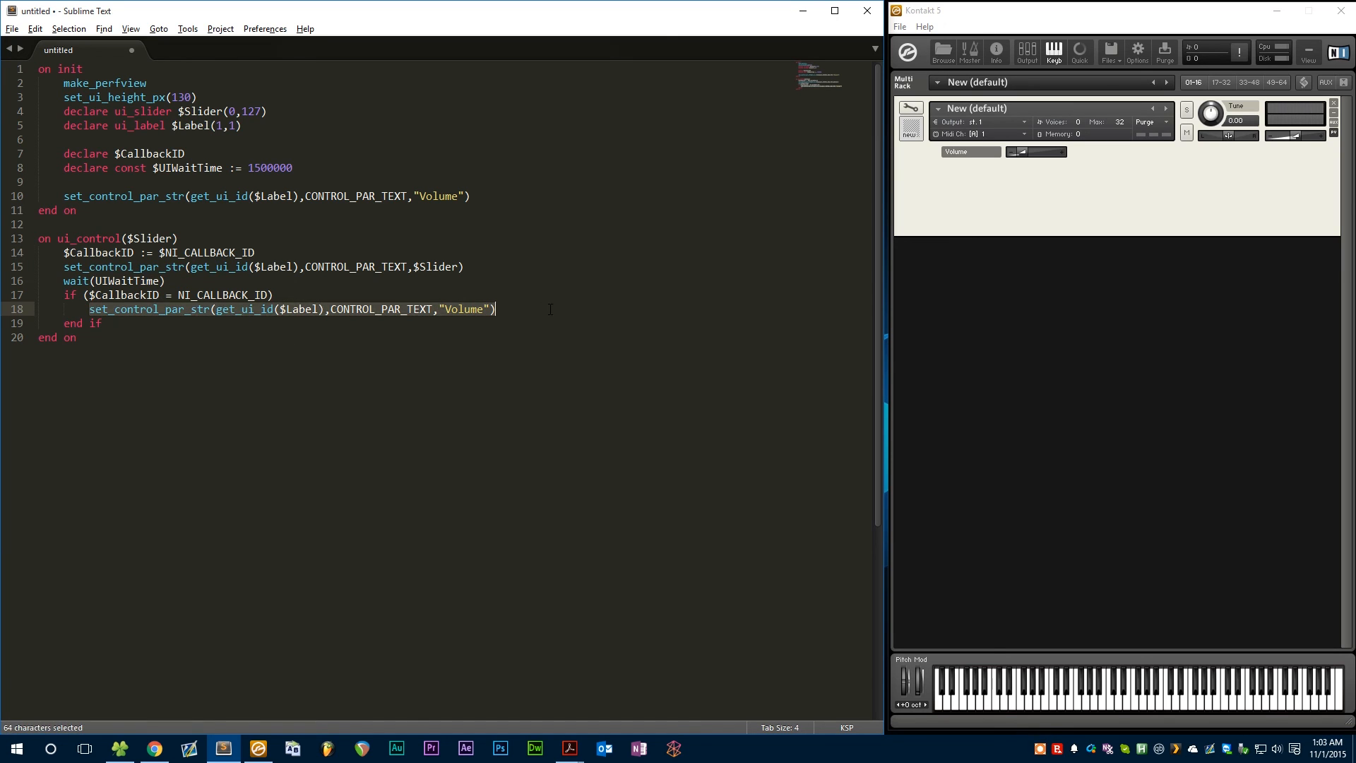
pyautogui.click(496, 309)
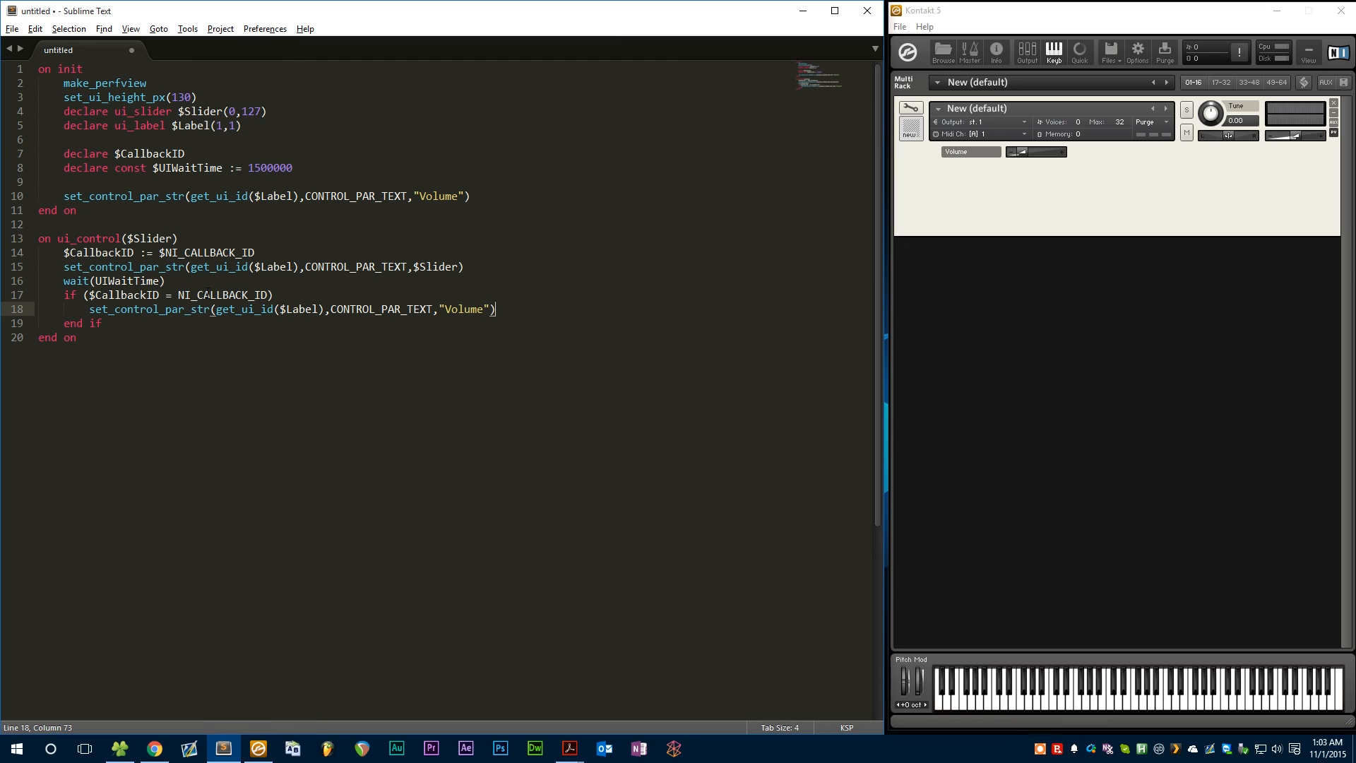
pyautogui.moveTo(1038, 151); pyautogui.dragTo(1064, 151)
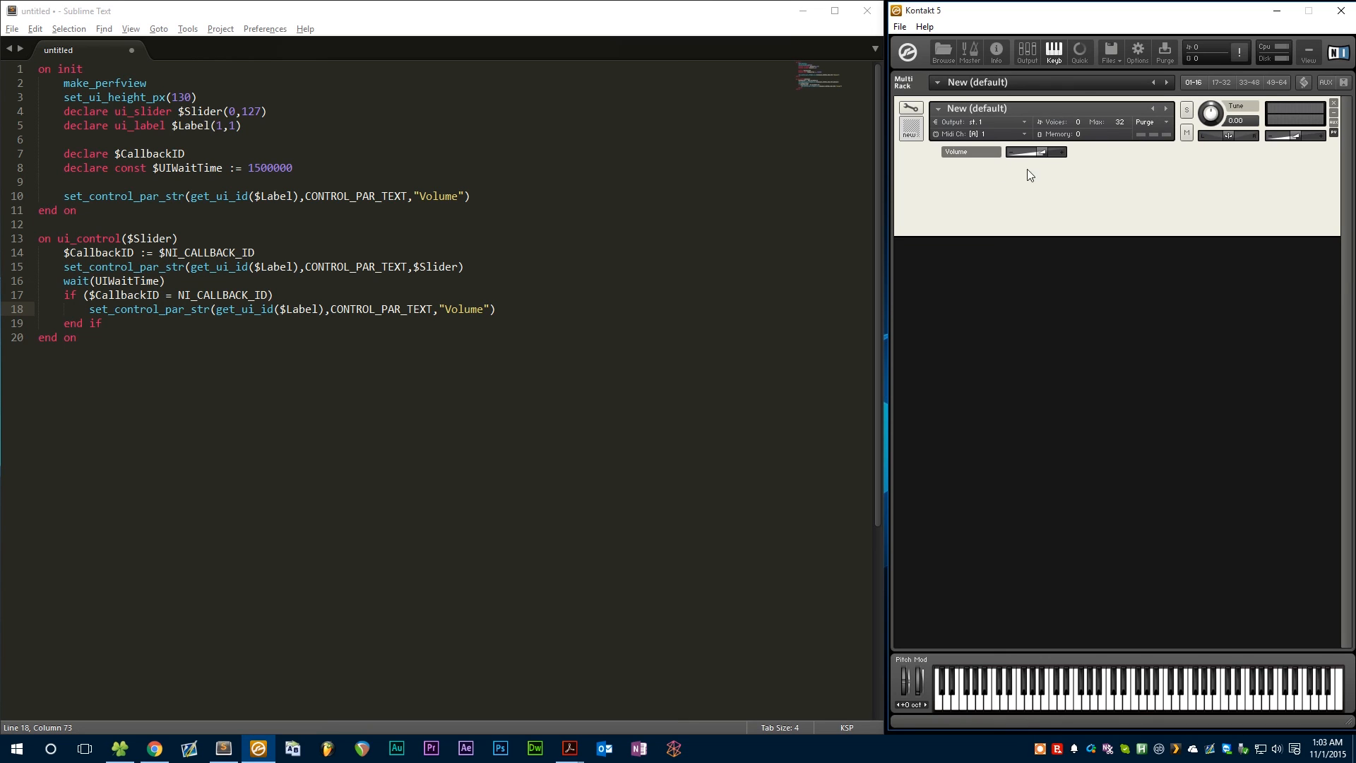
pyautogui.moveTo(1038, 160)
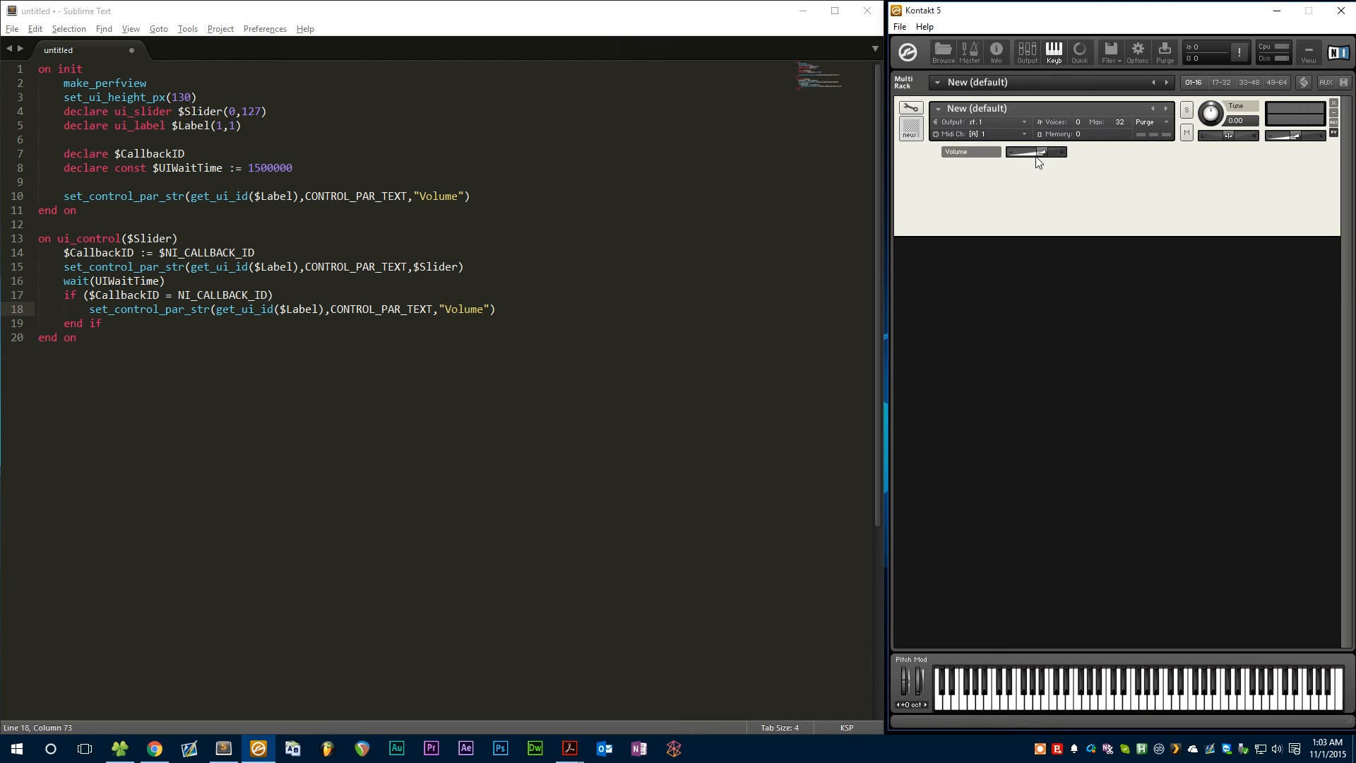